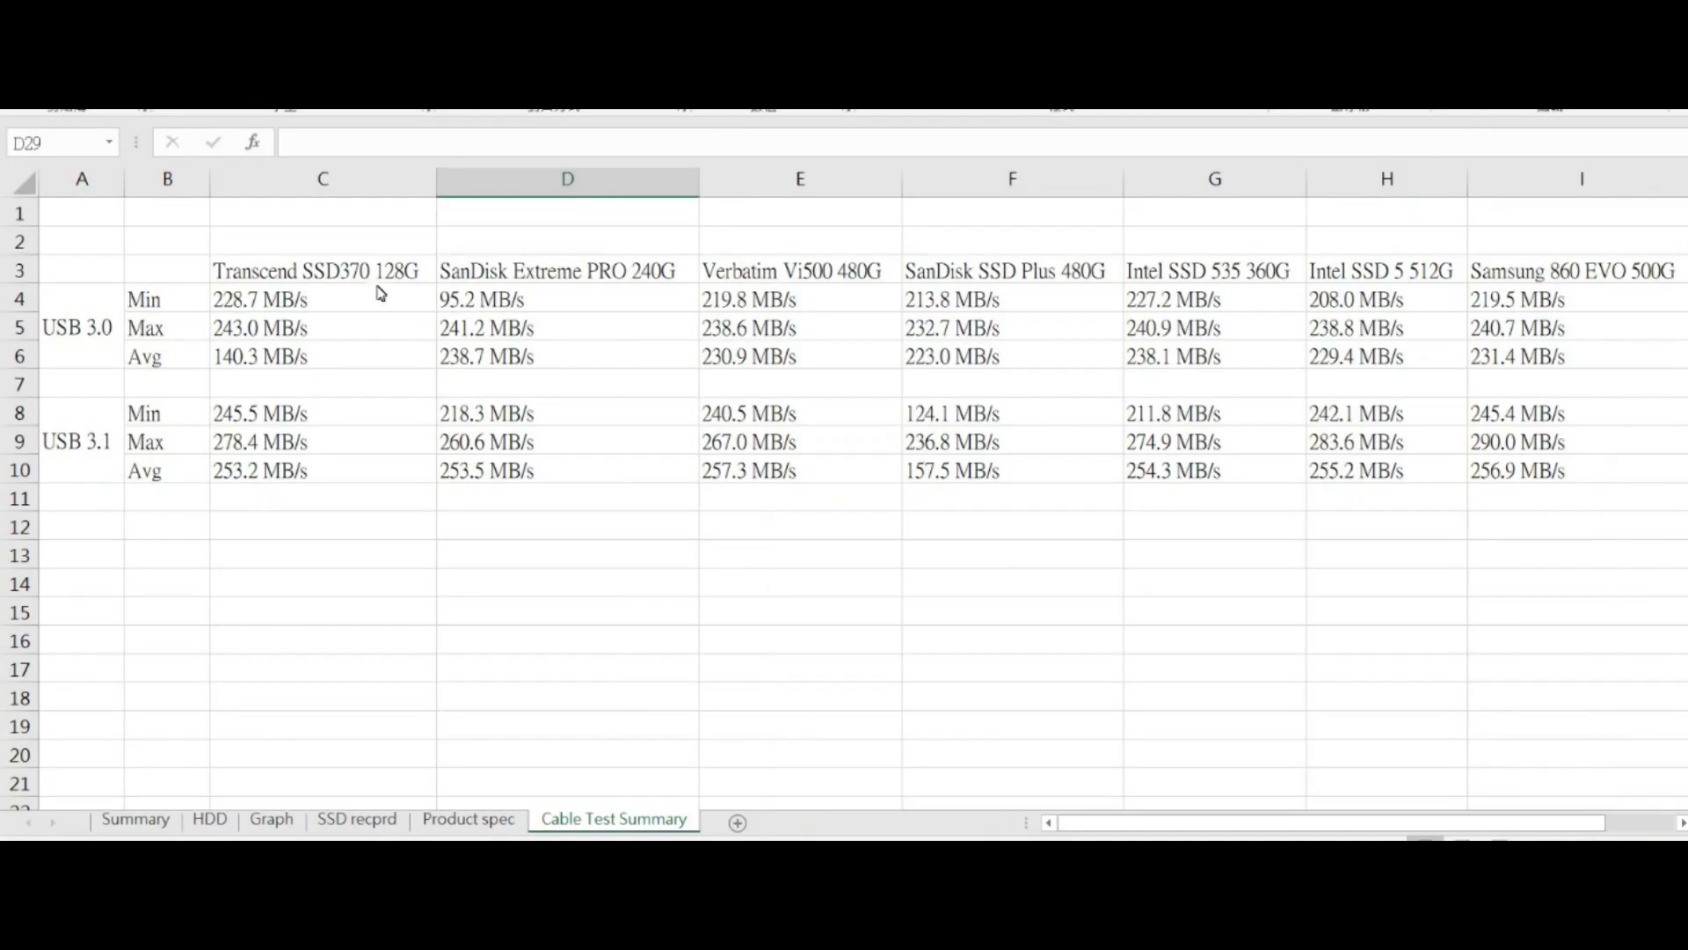
mouse_move(637, 327)
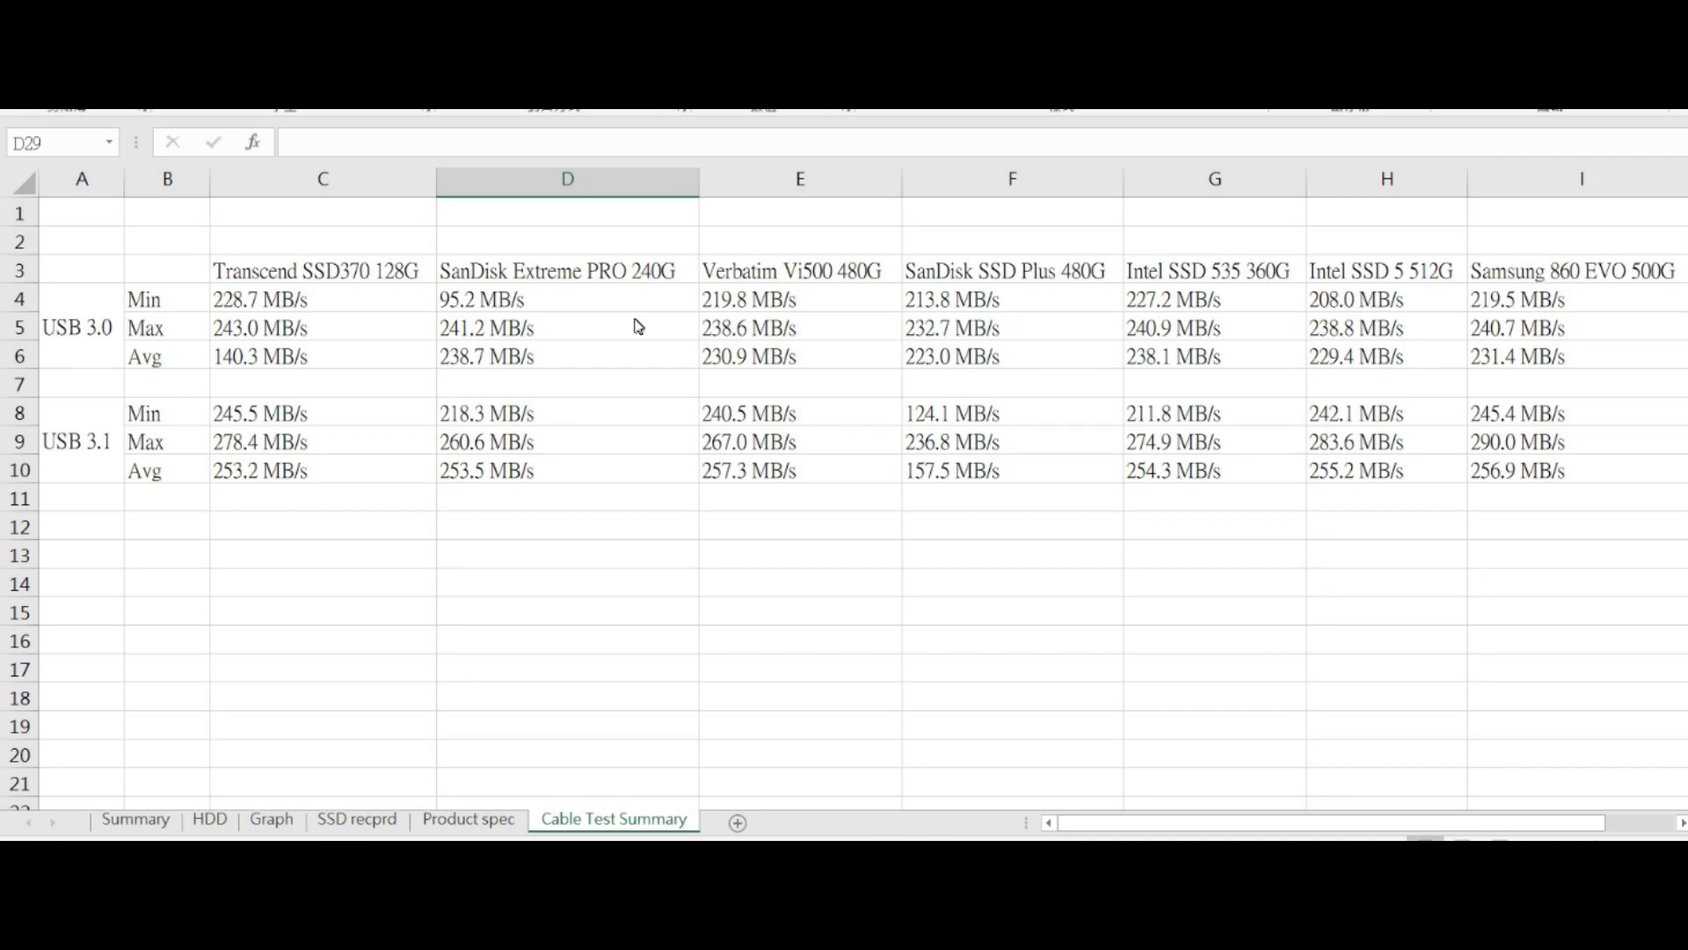
mouse_move(1623, 313)
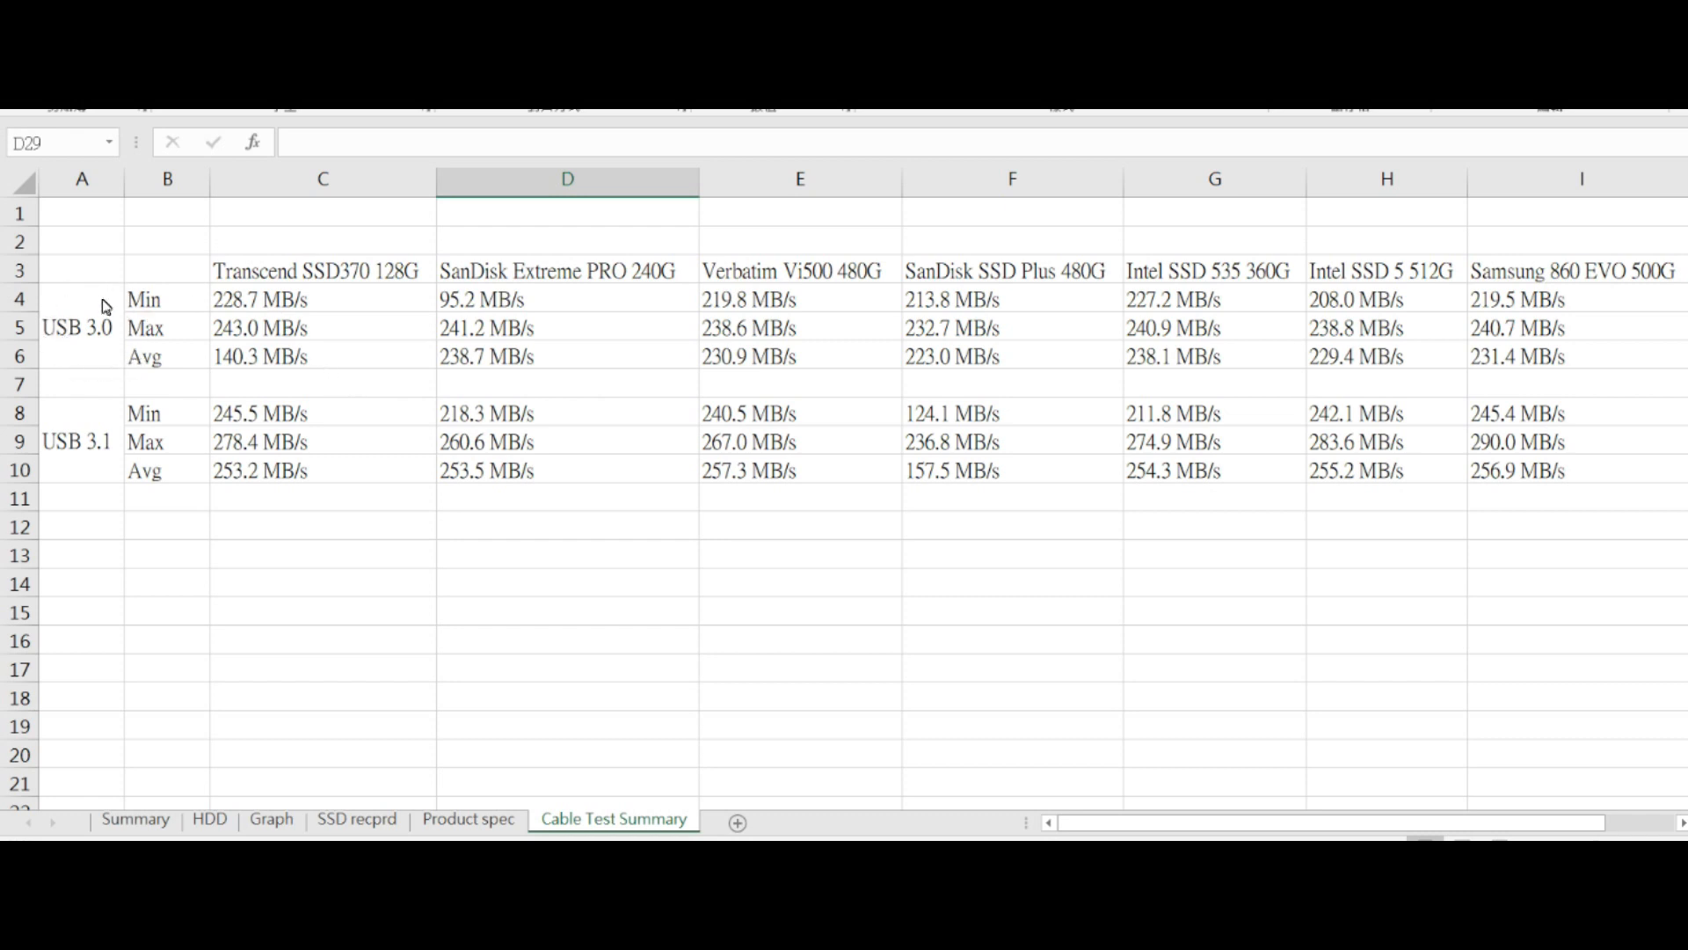
mouse_move(443, 398)
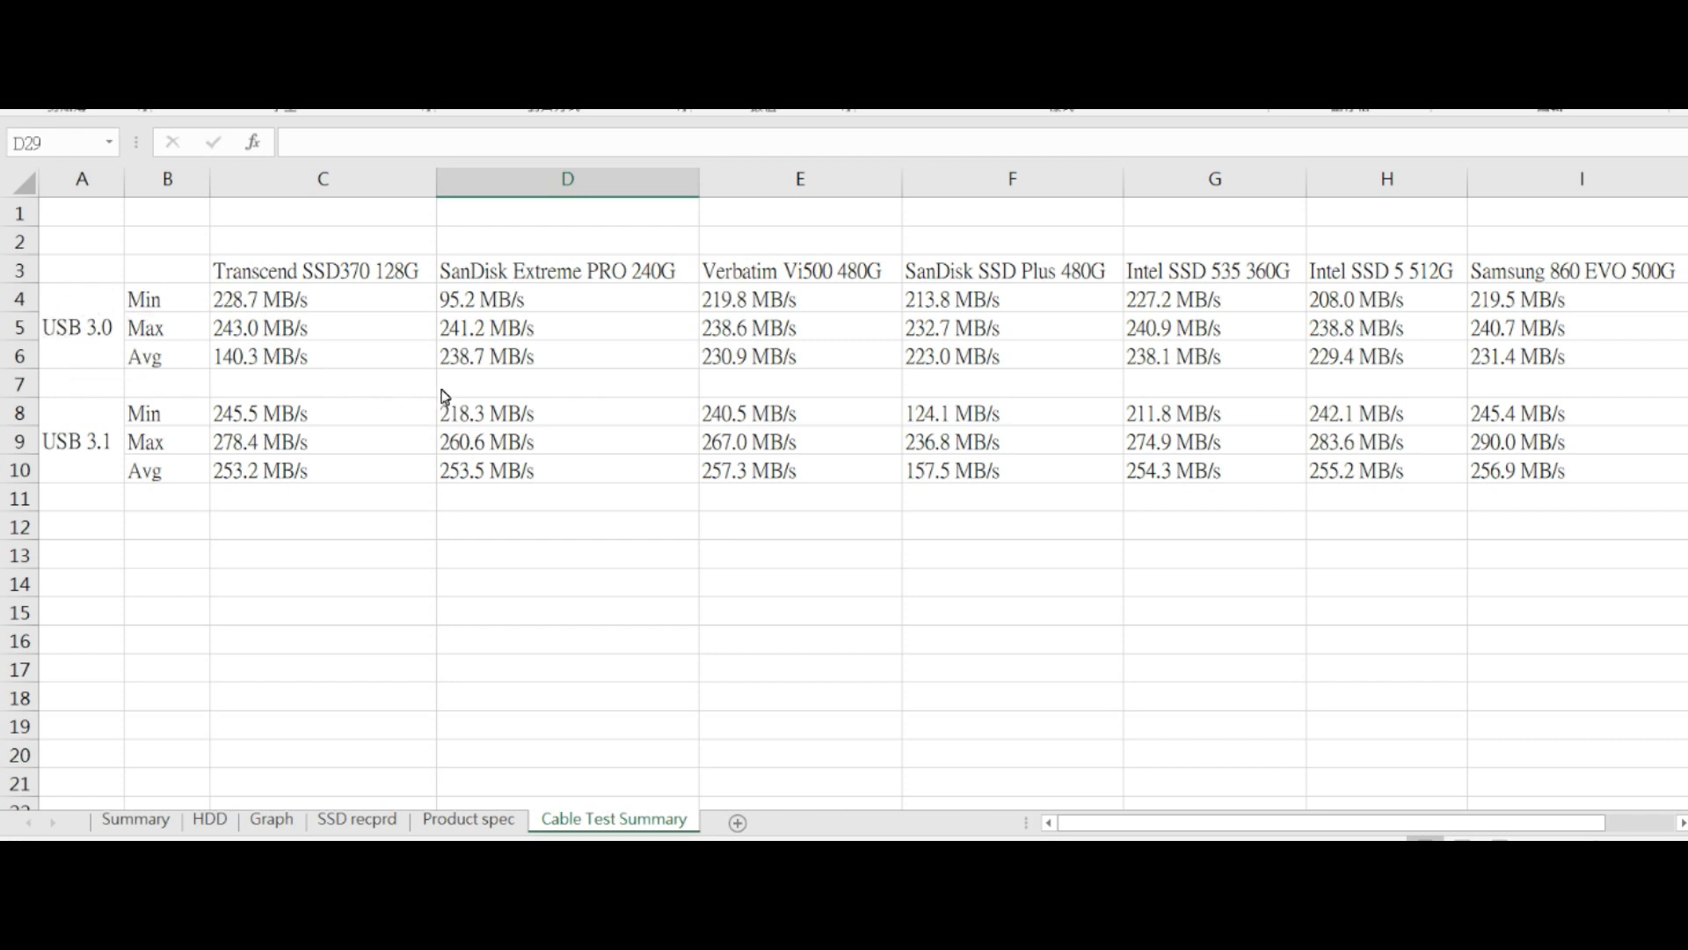
mouse_move(1001, 437)
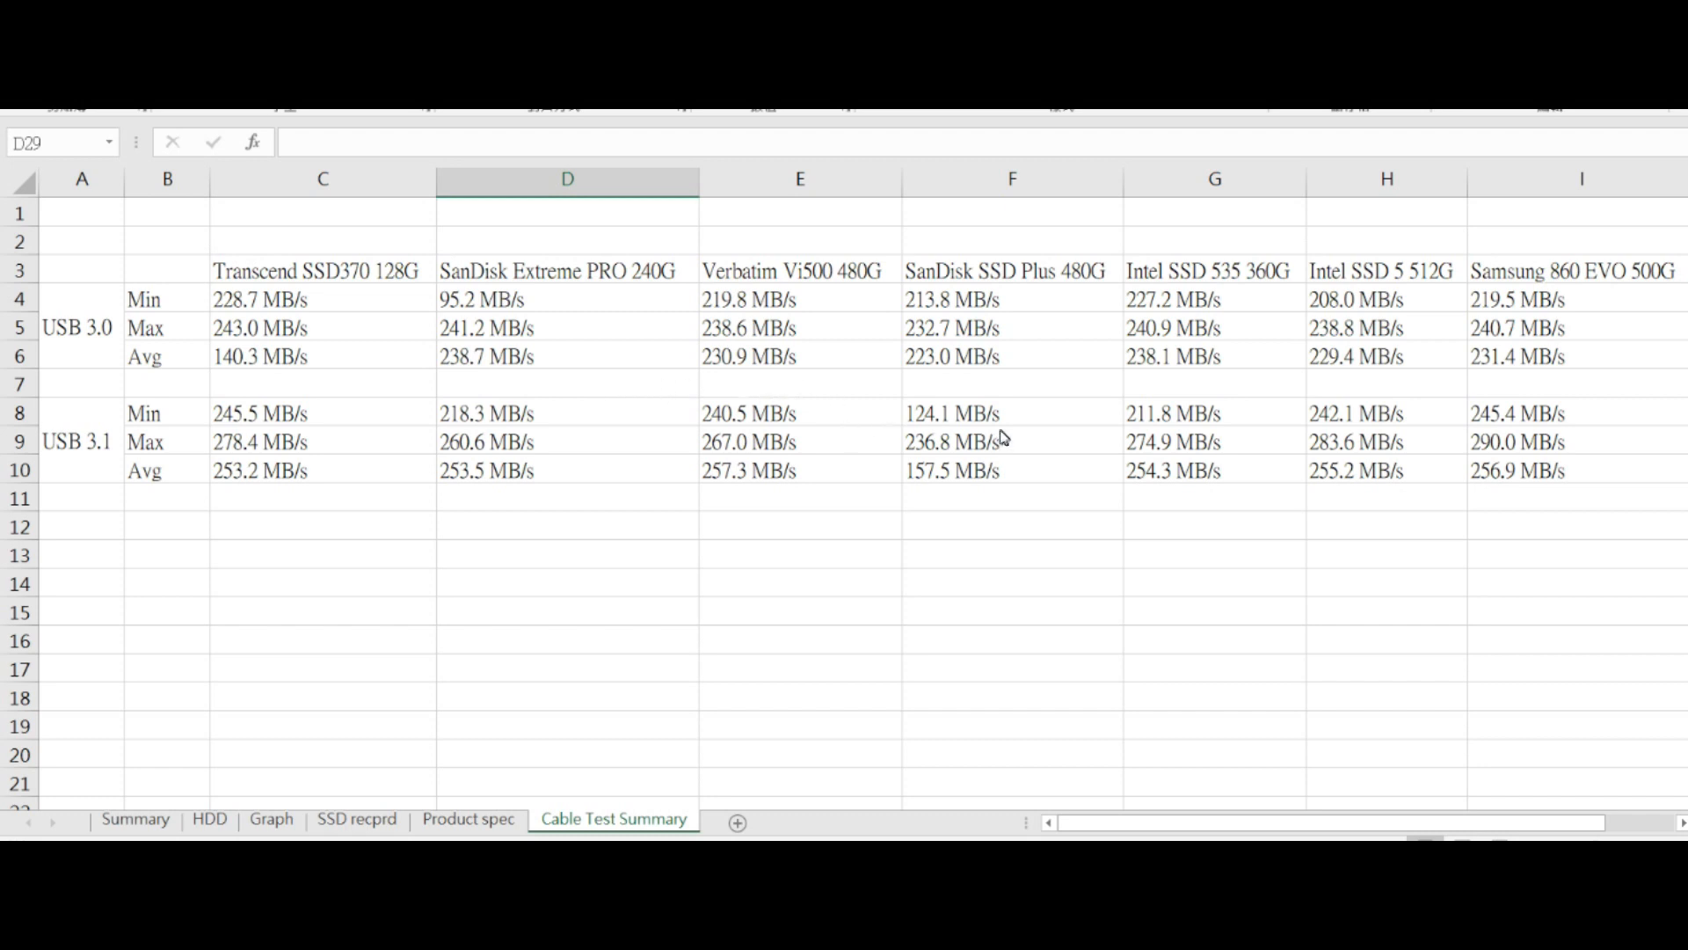
mouse_move(99, 482)
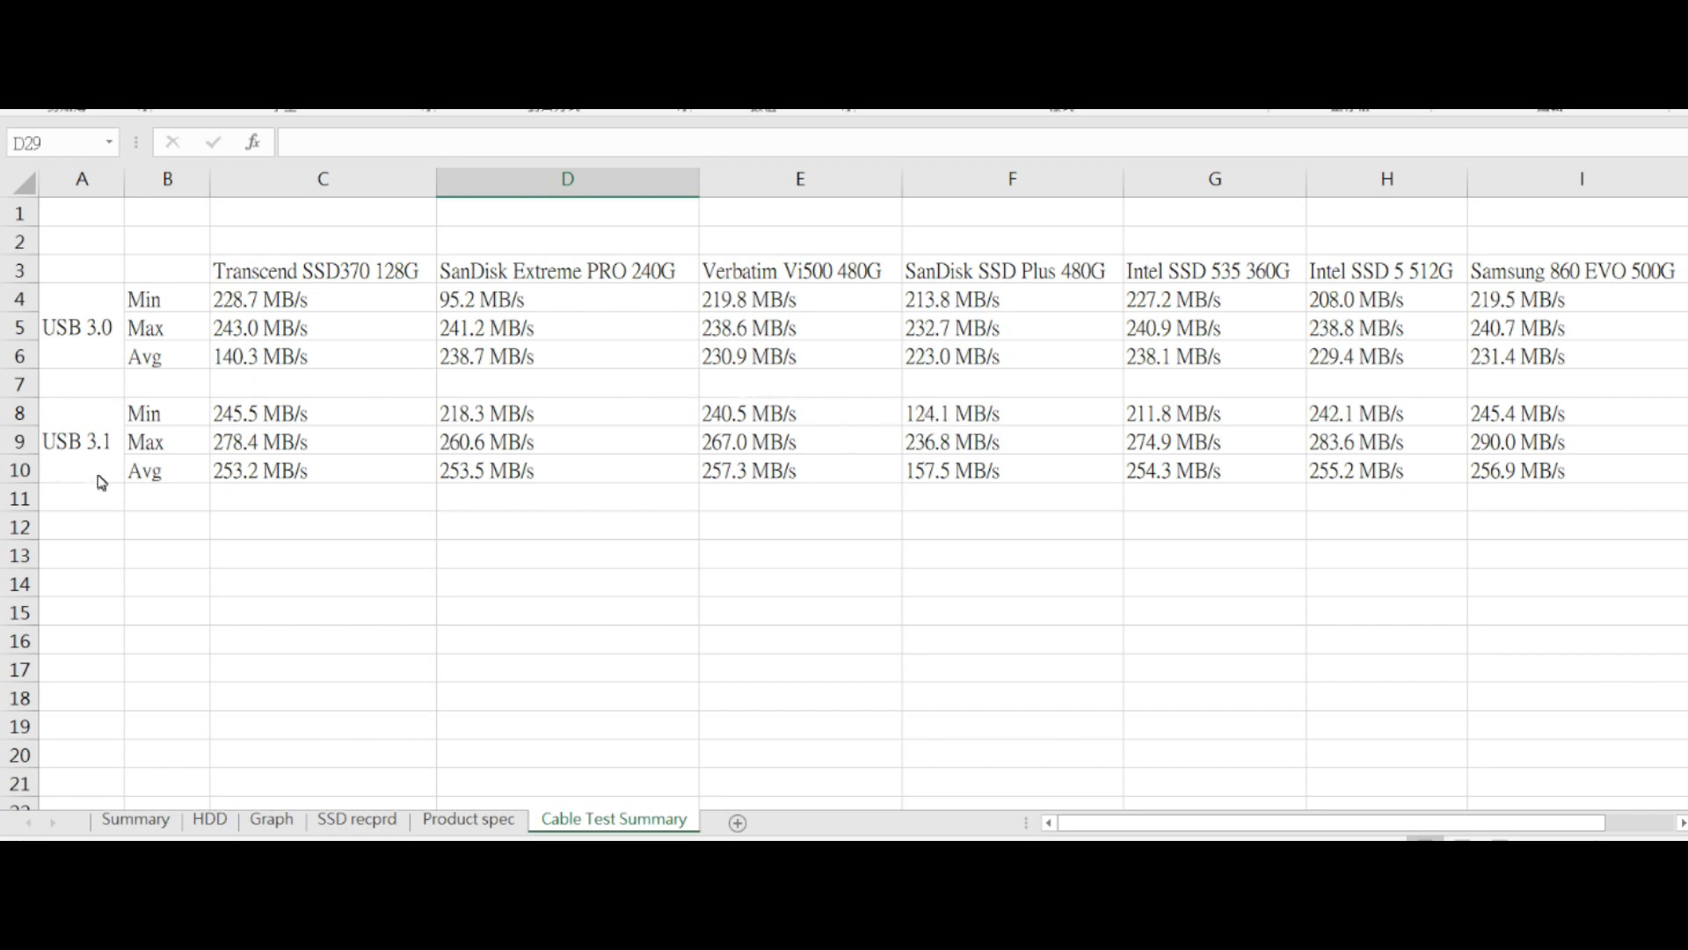
mouse_move(357, 413)
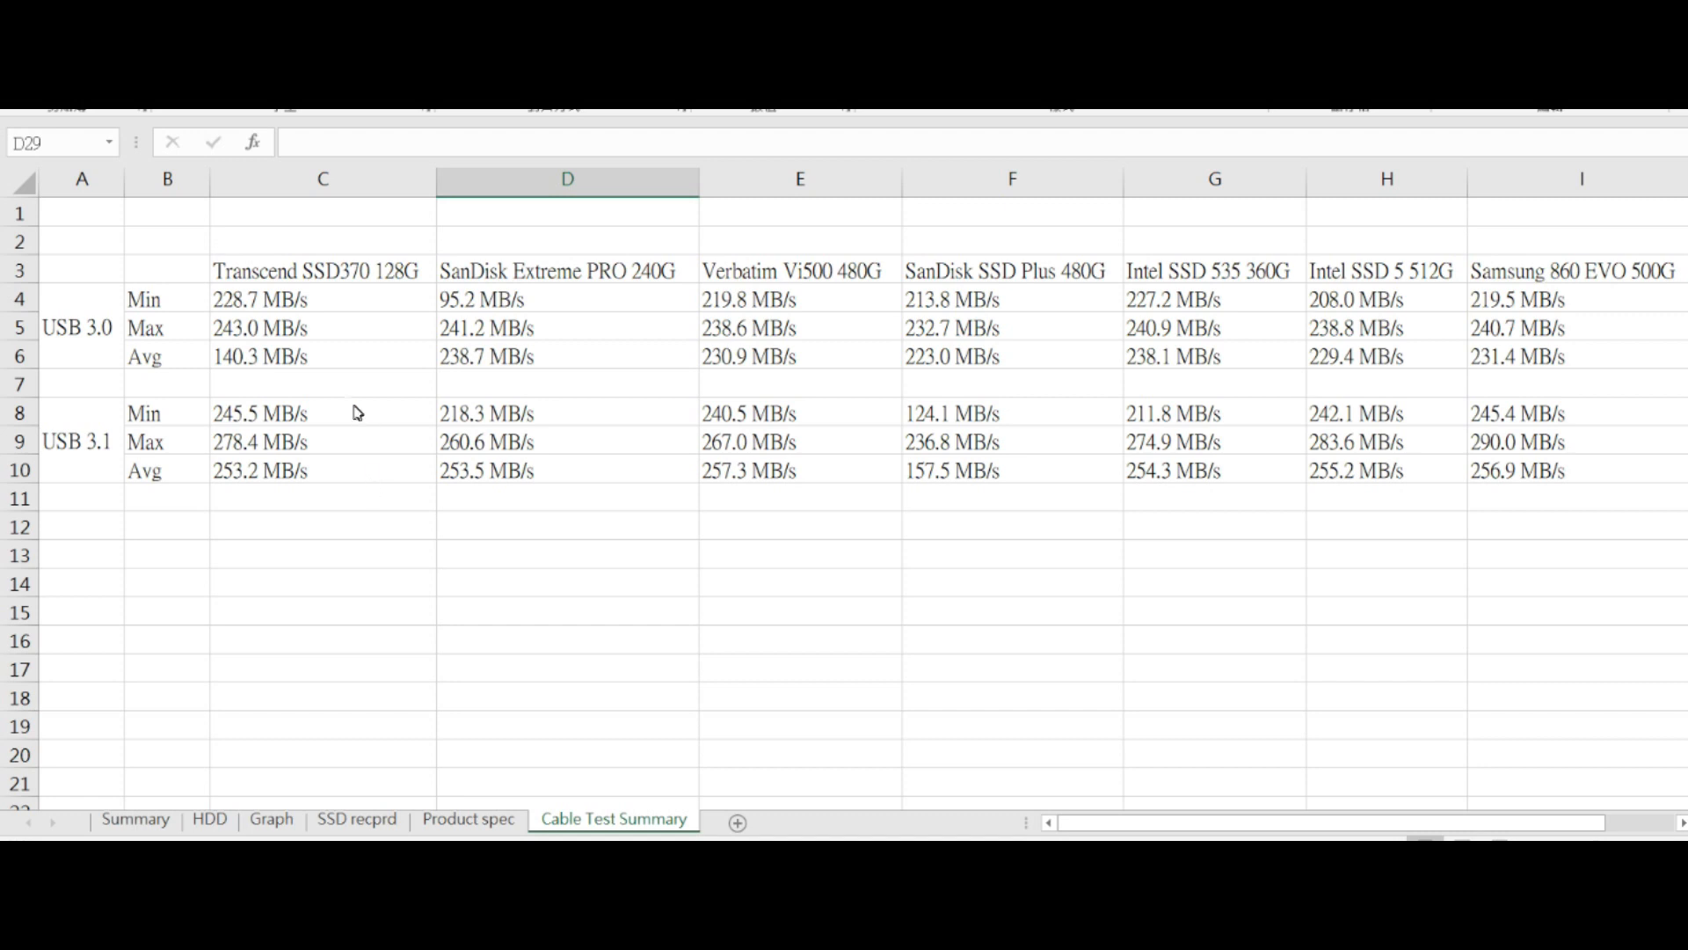
mouse_move(644, 459)
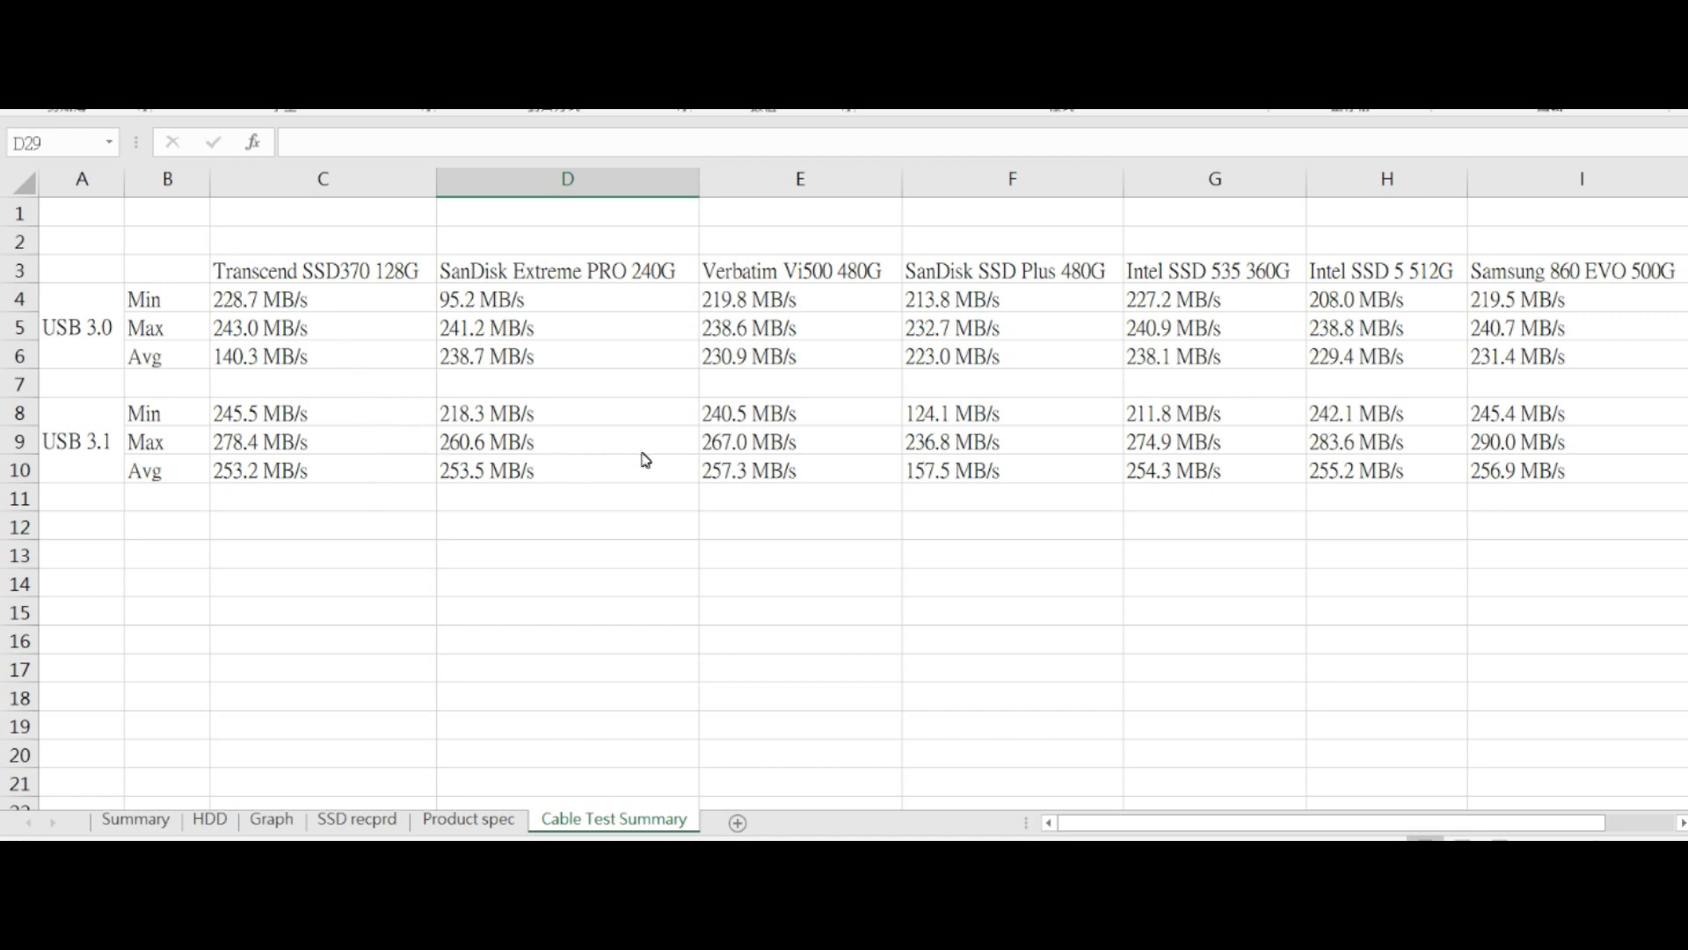
mouse_move(1001, 466)
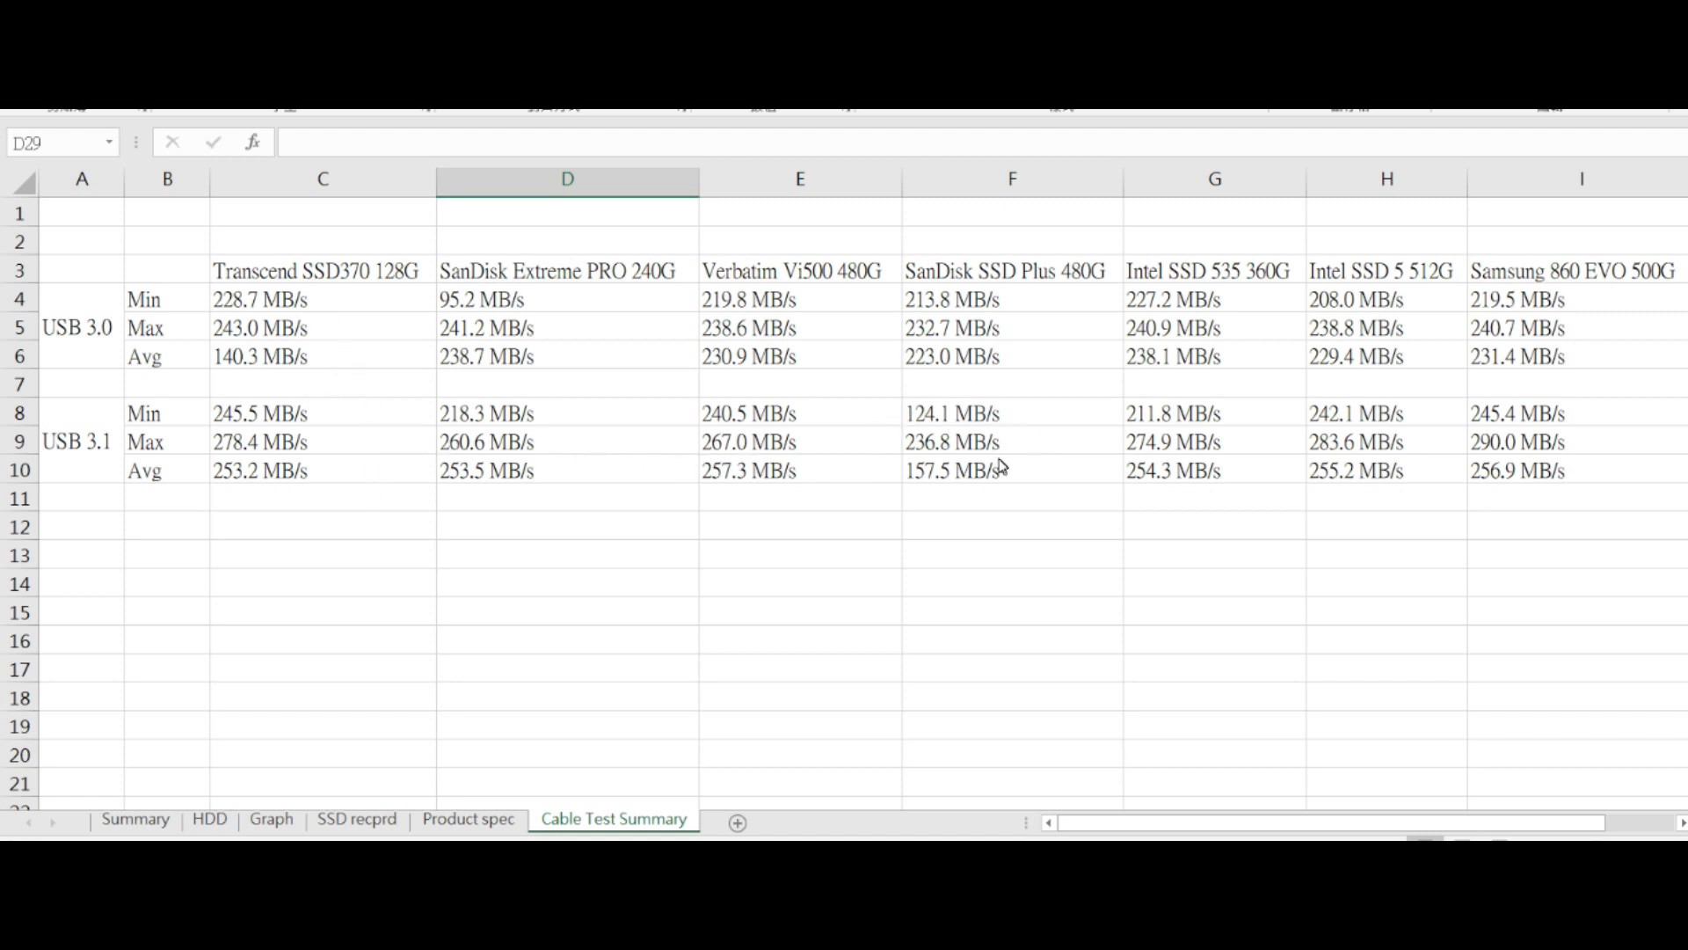
mouse_move(1424, 425)
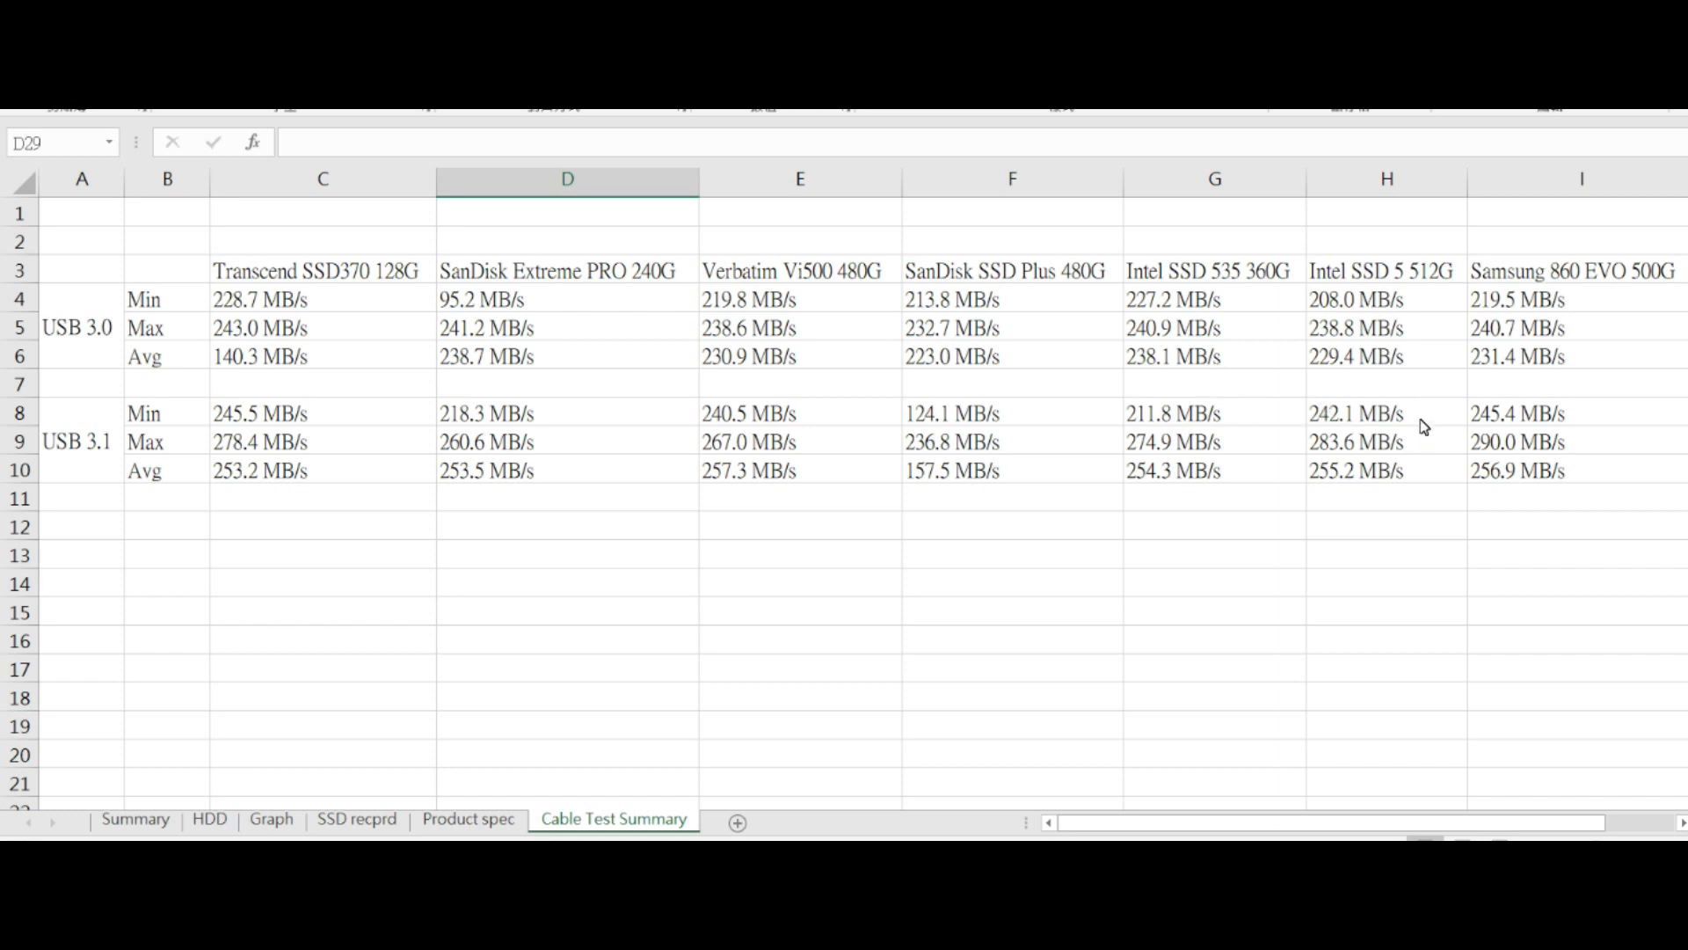
mouse_move(1433, 463)
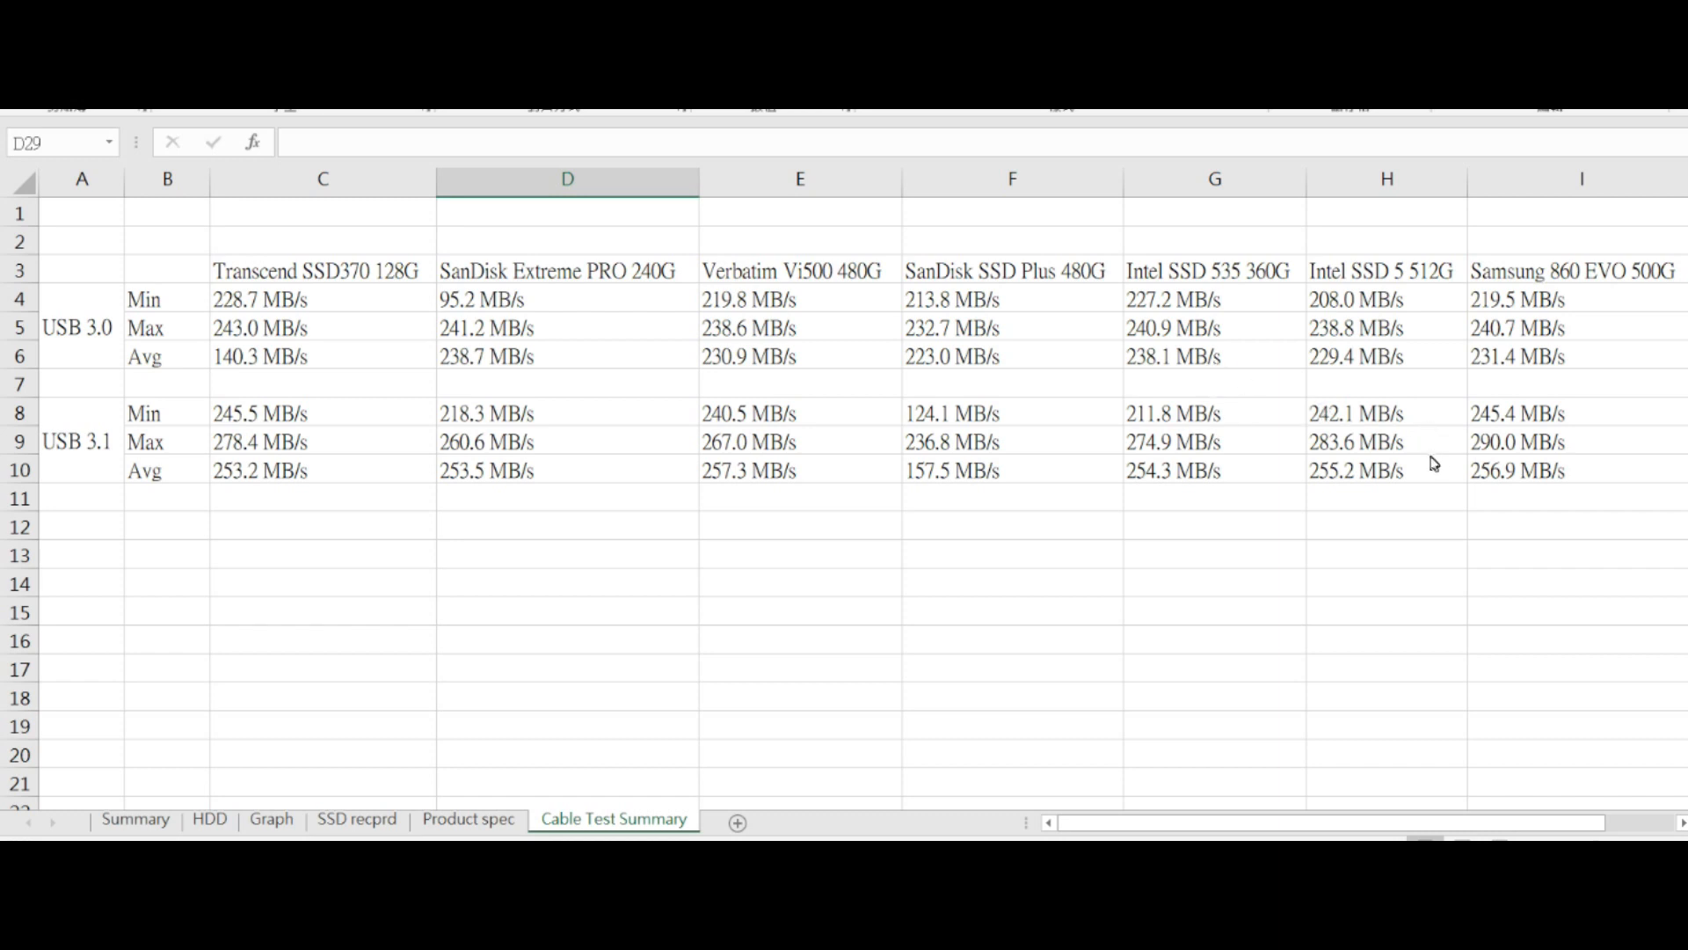
mouse_move(1435, 482)
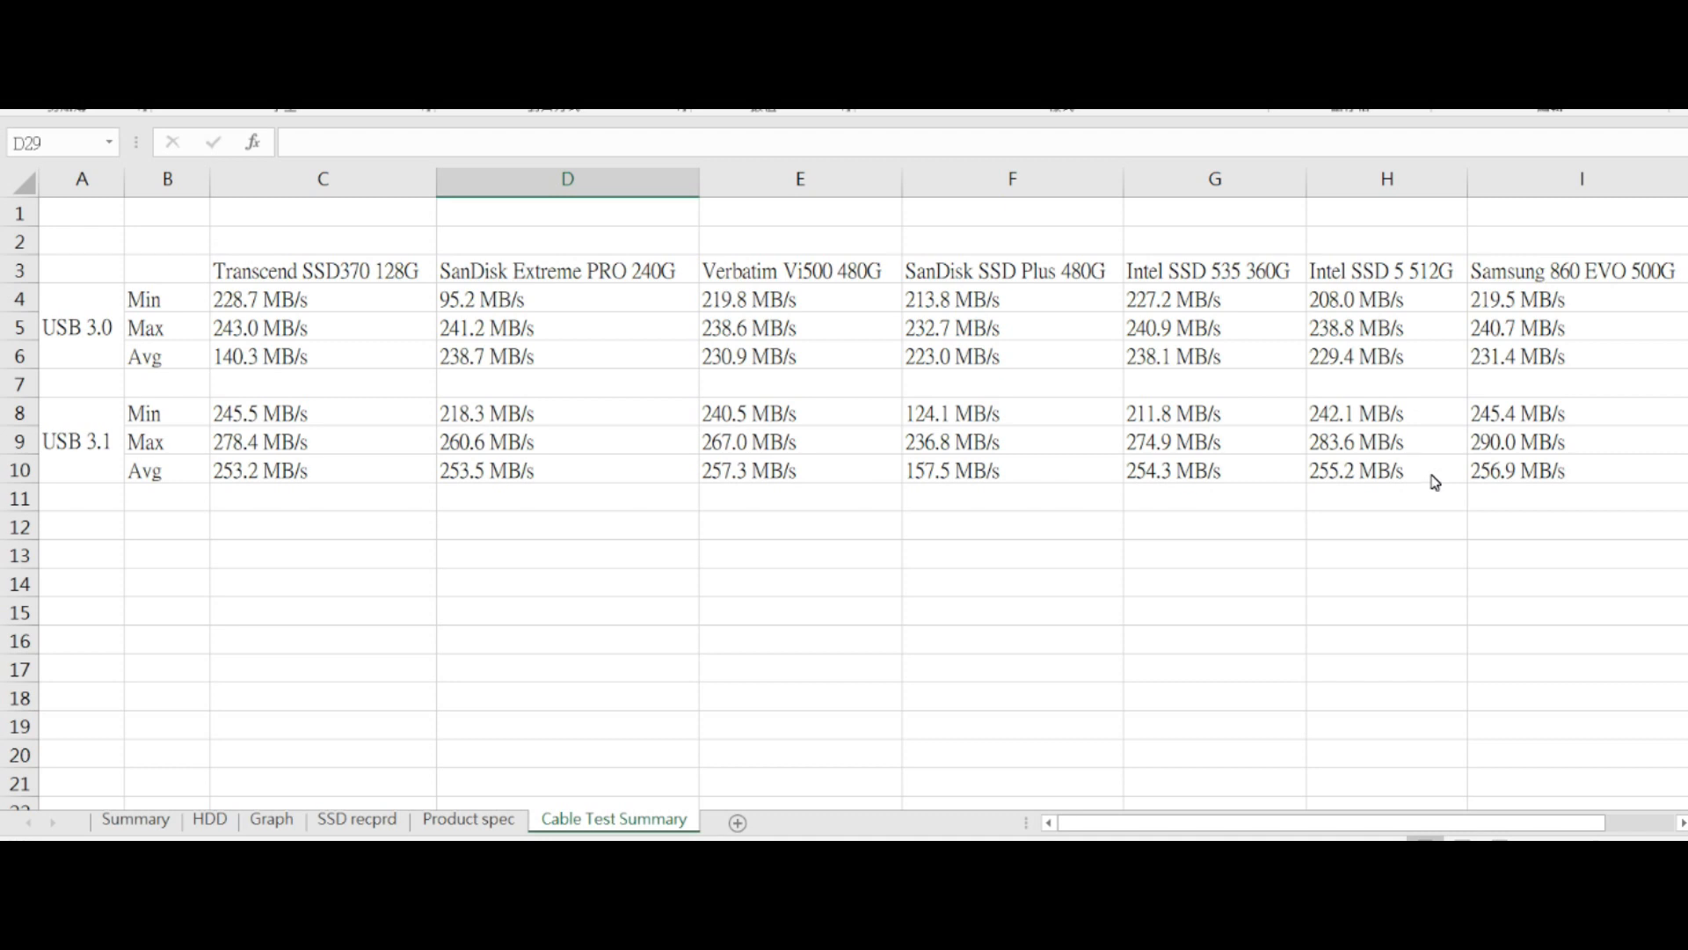
mouse_move(1414, 492)
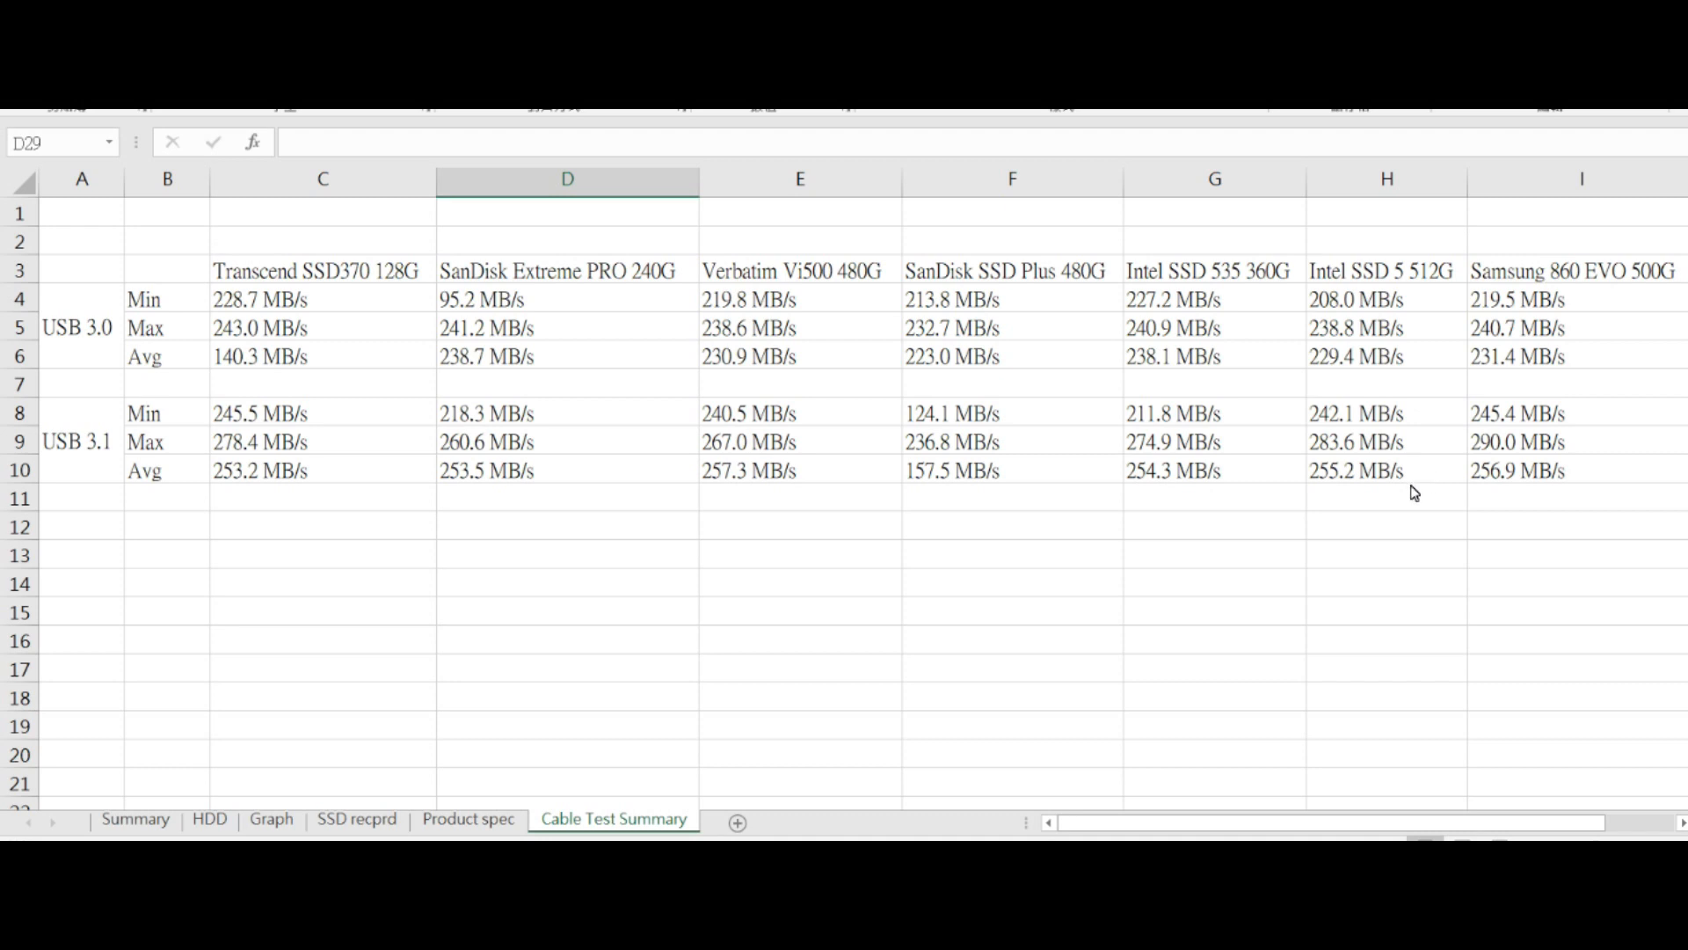
mouse_move(1094, 493)
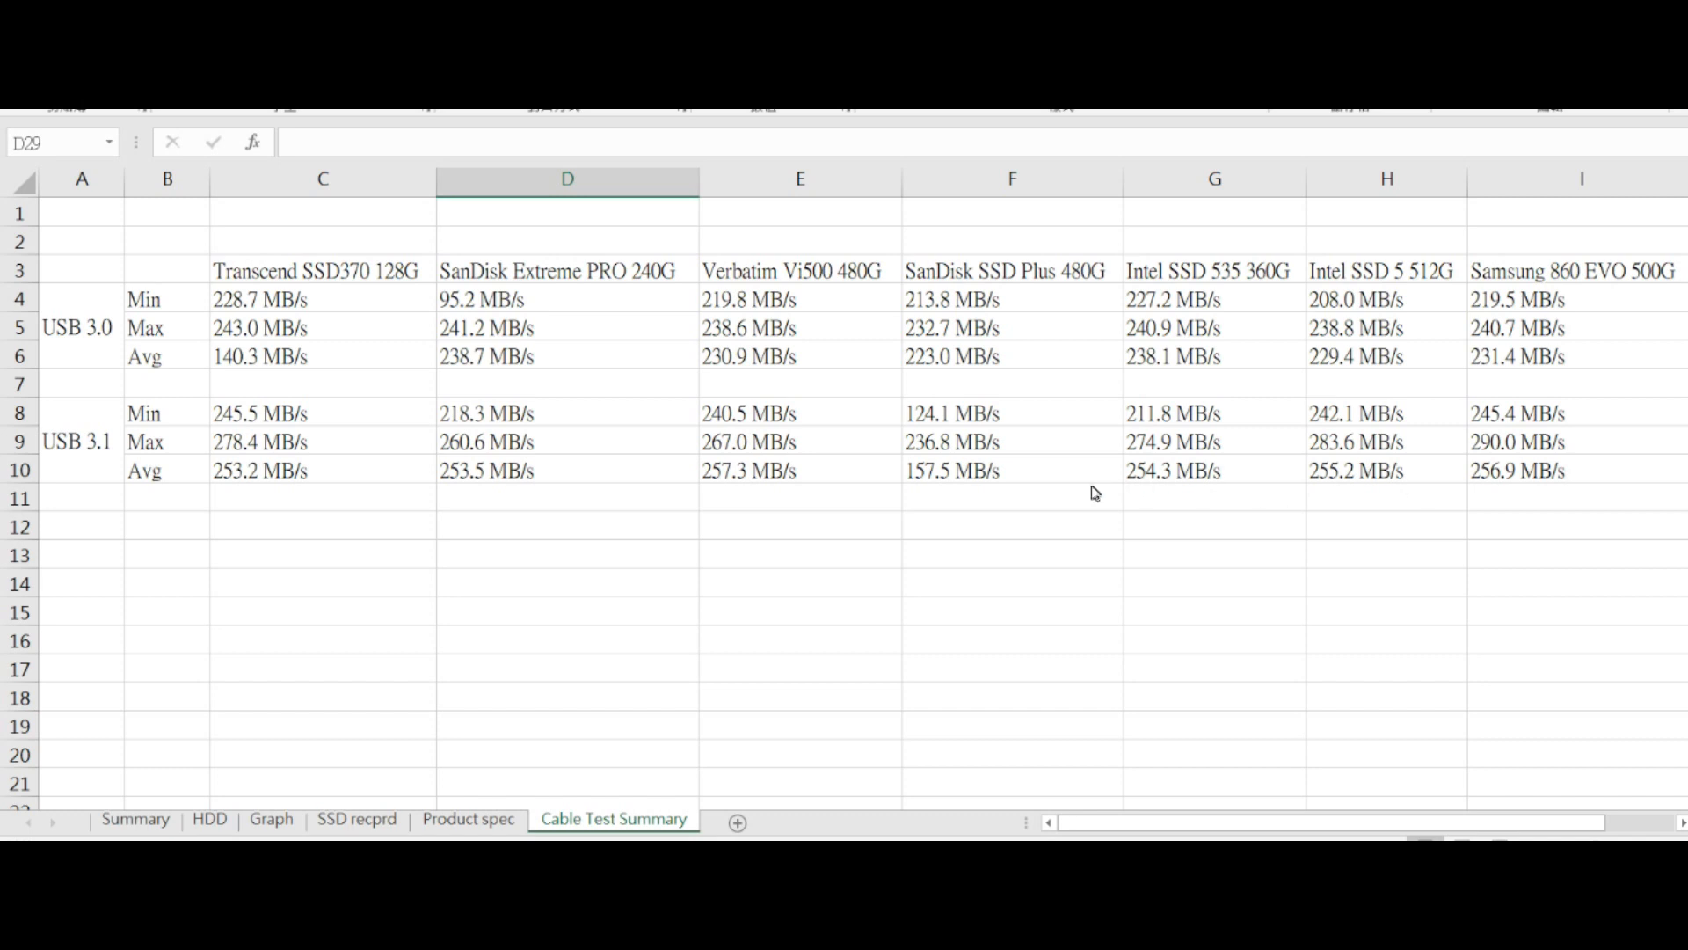
mouse_move(406, 473)
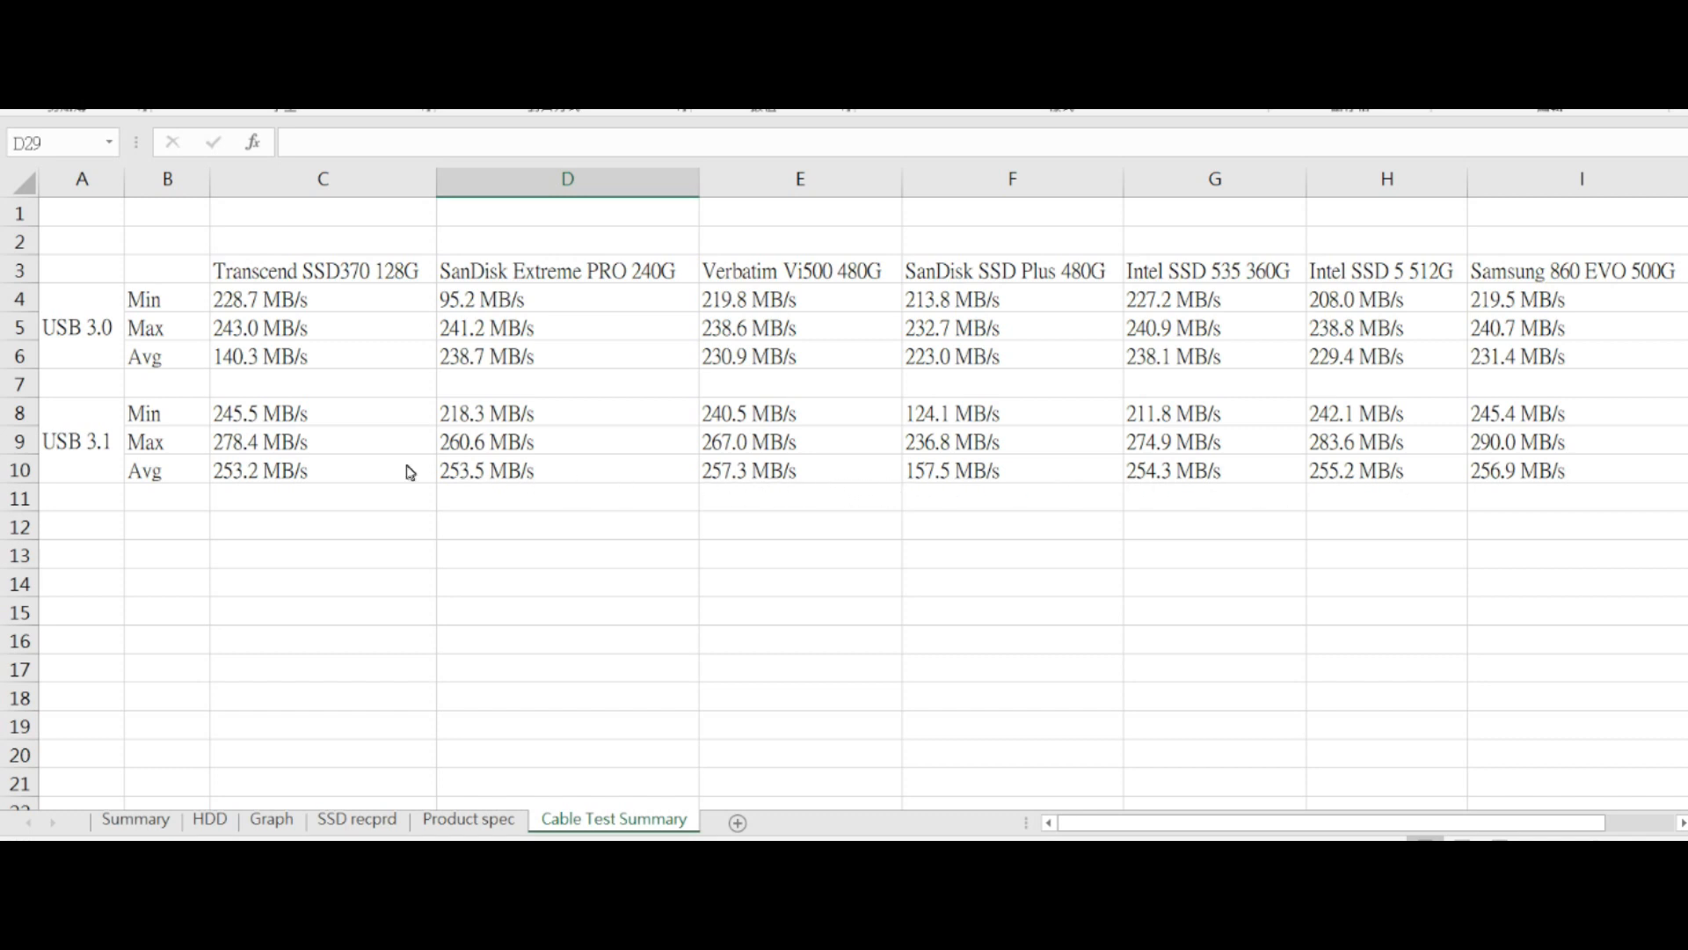
mouse_move(103, 443)
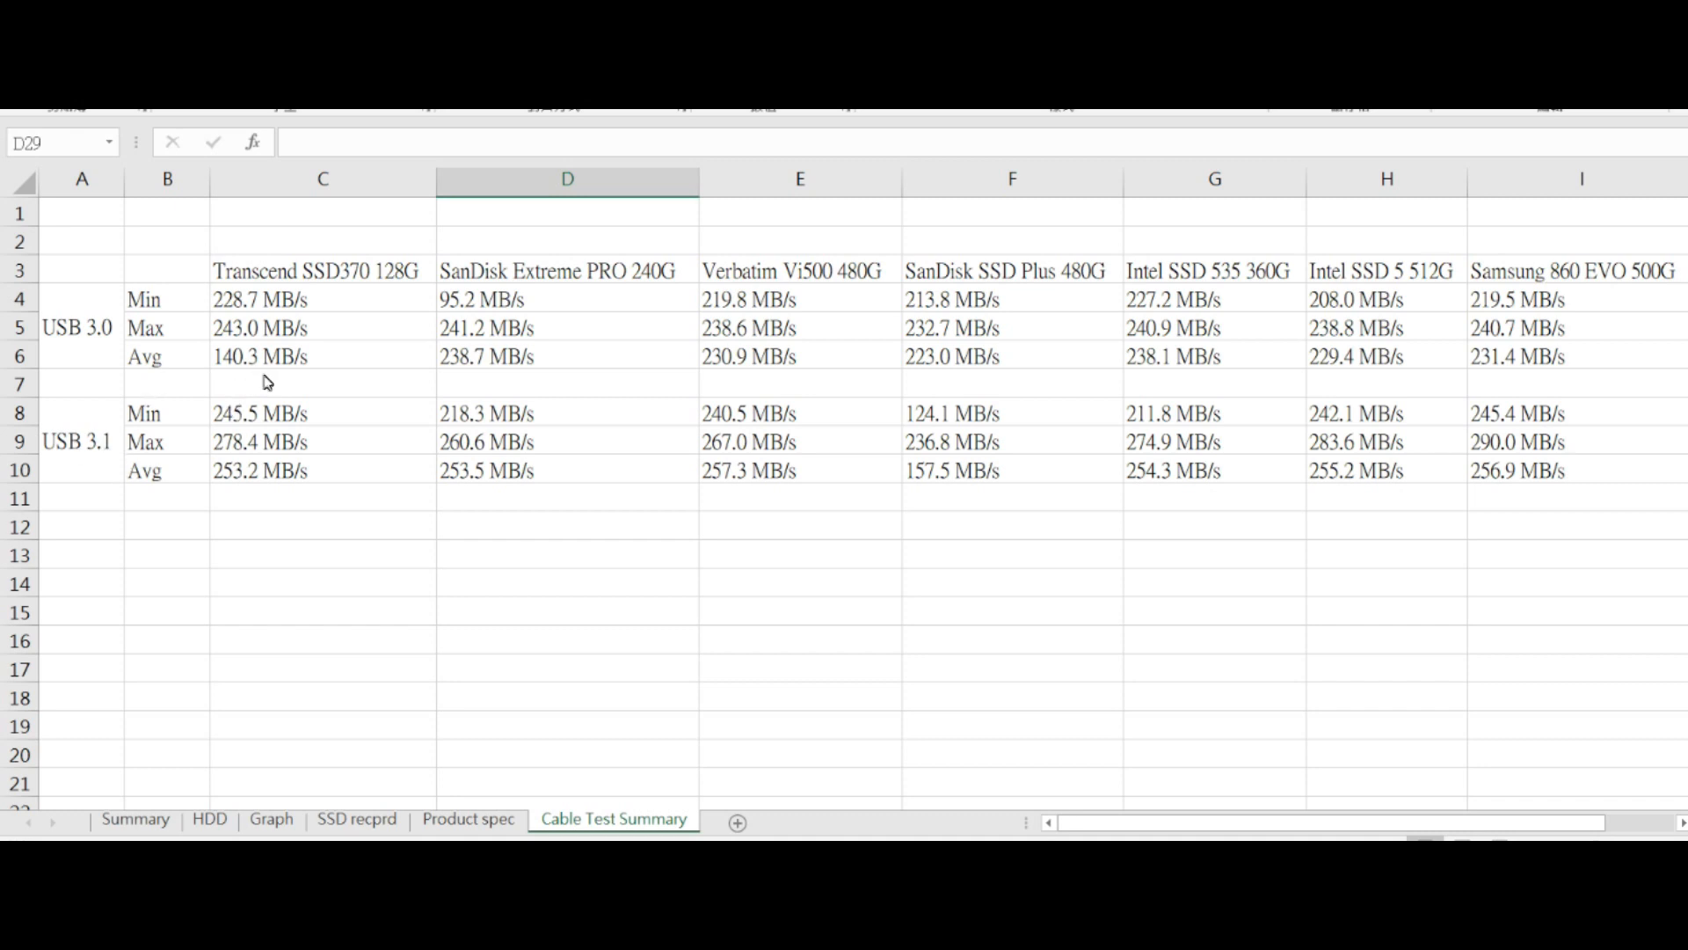
mouse_move(1109, 493)
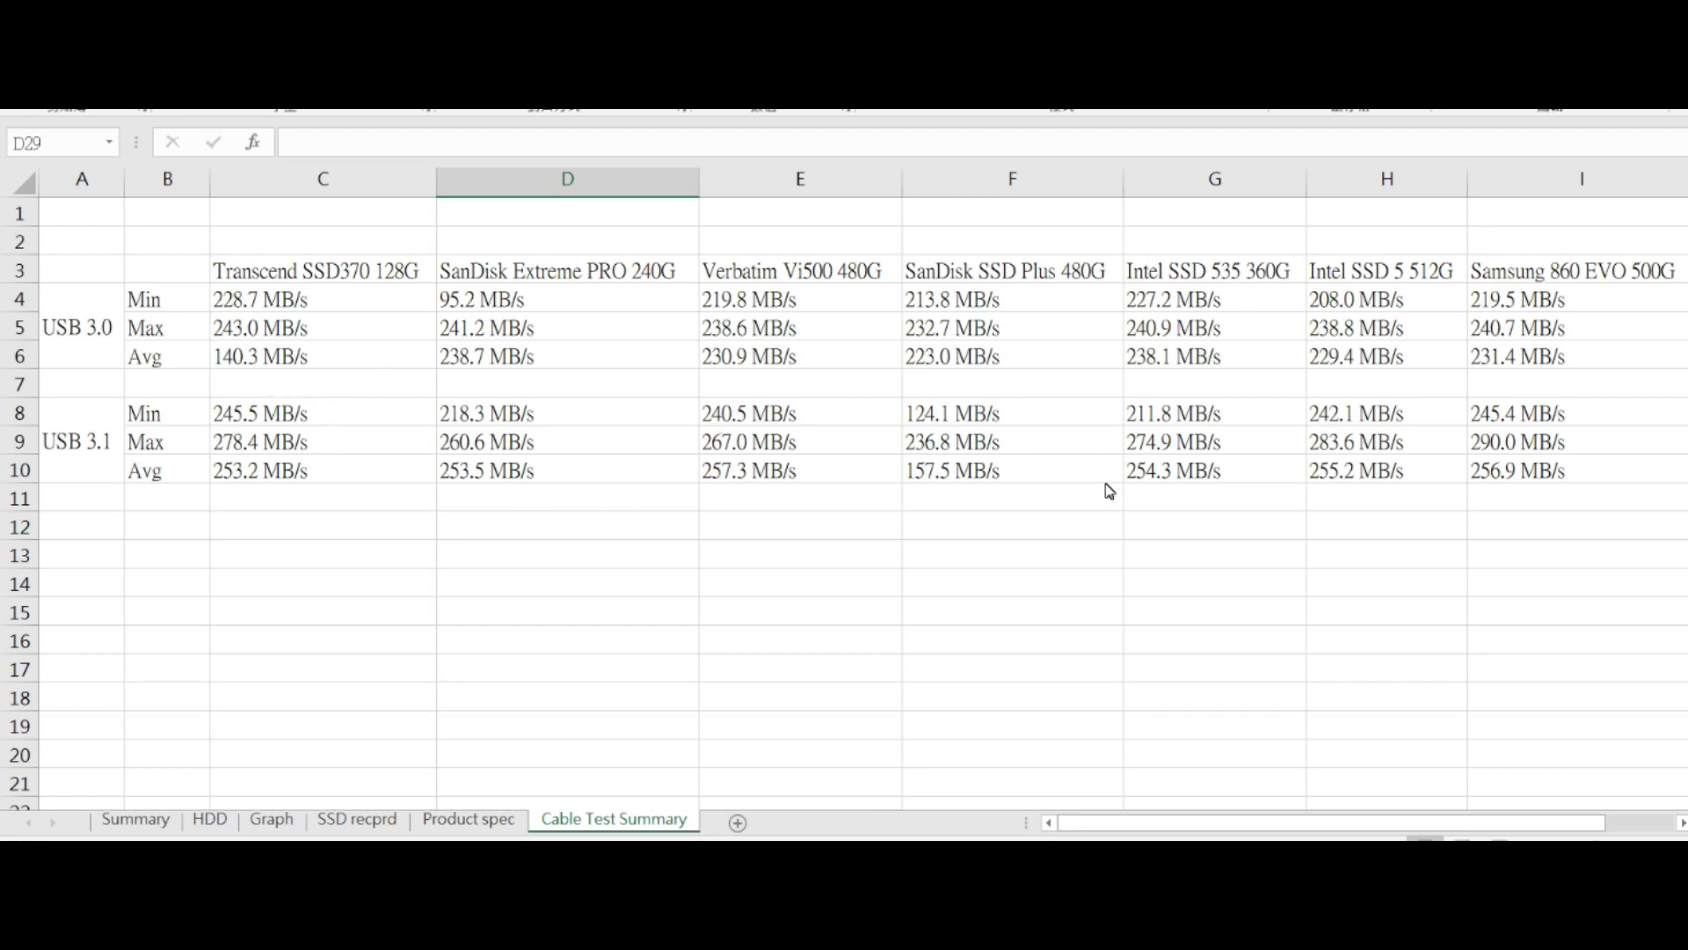
mouse_move(458, 358)
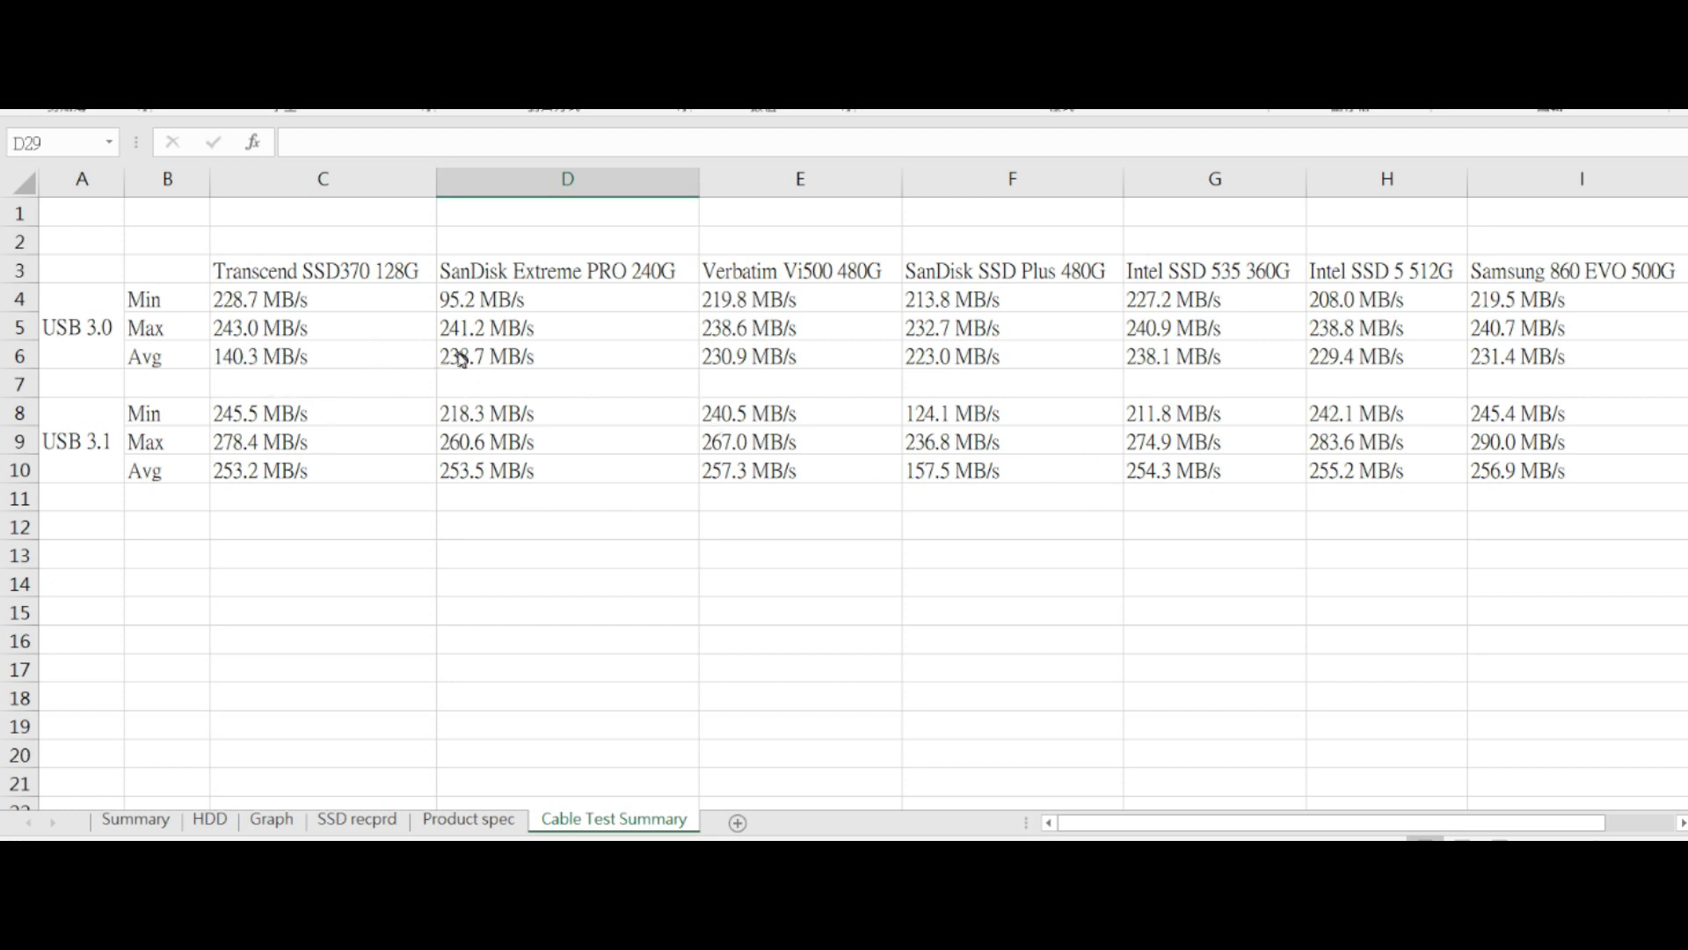
mouse_move(629, 363)
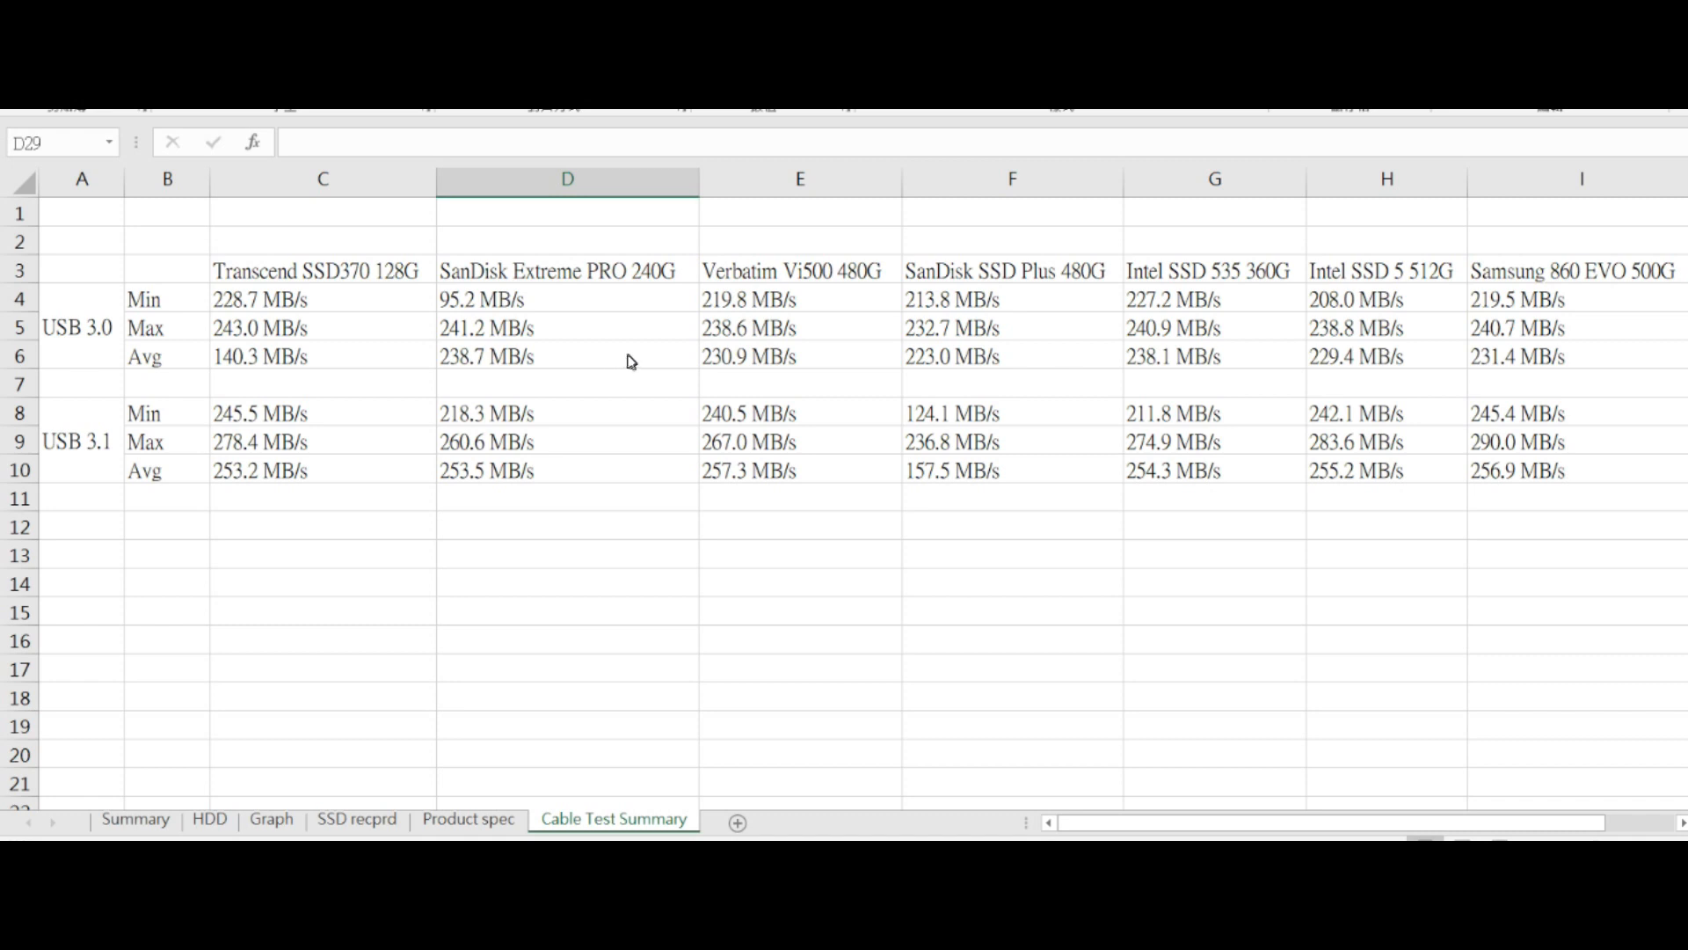
click(324, 357)
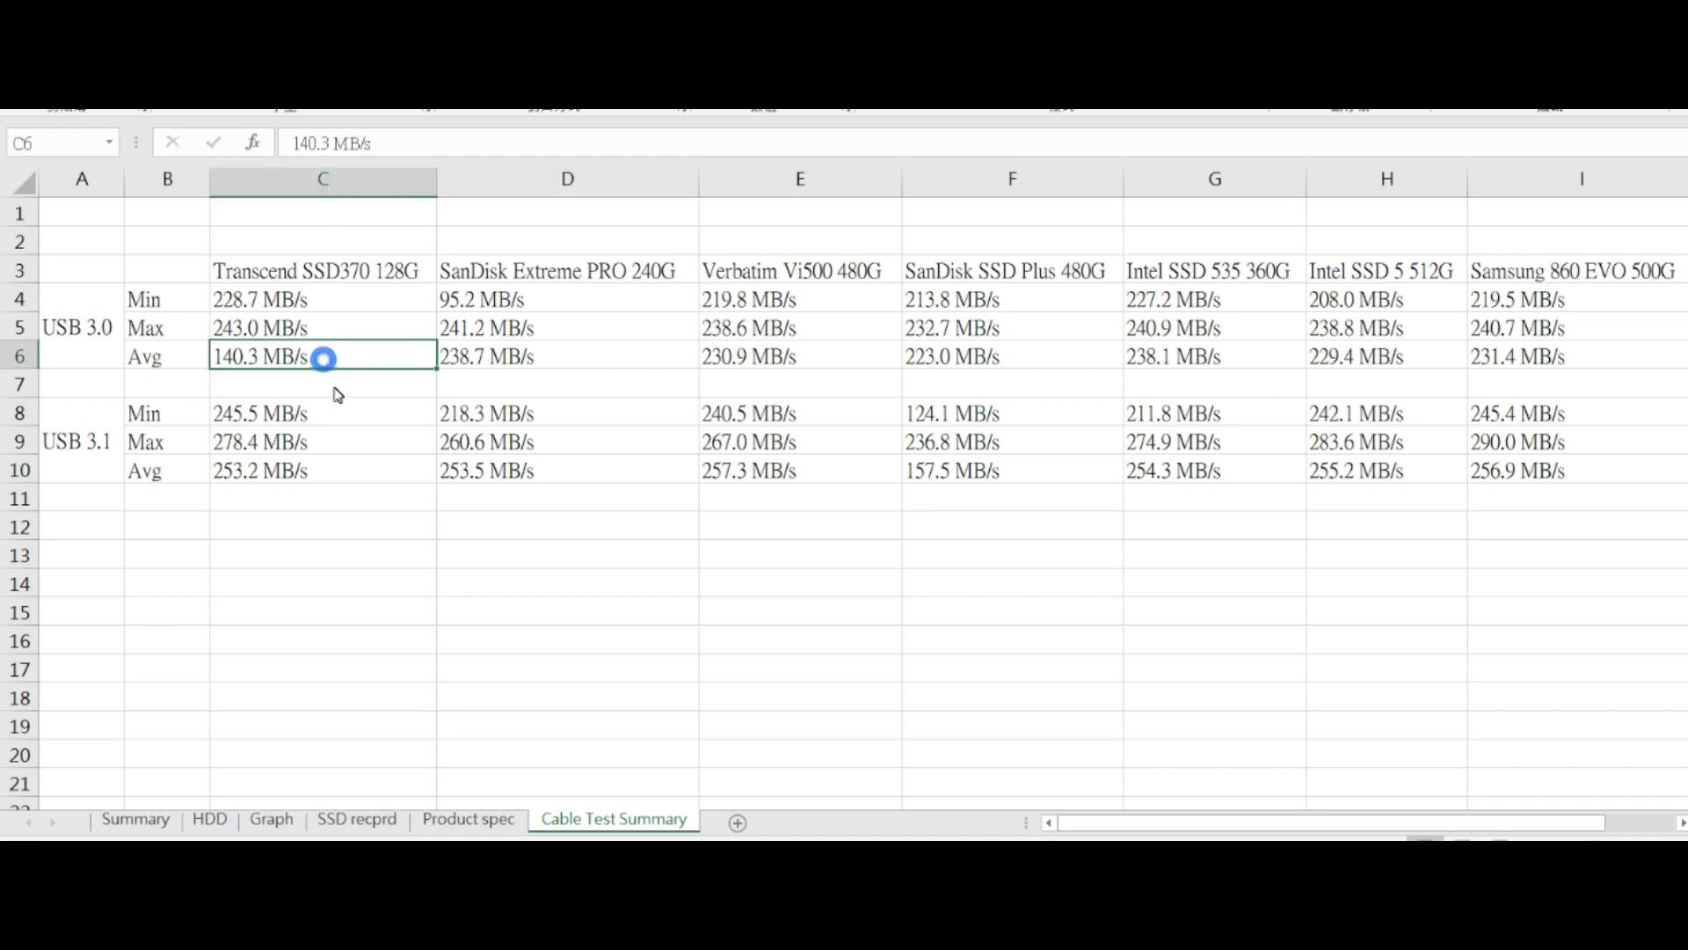
click(322, 471)
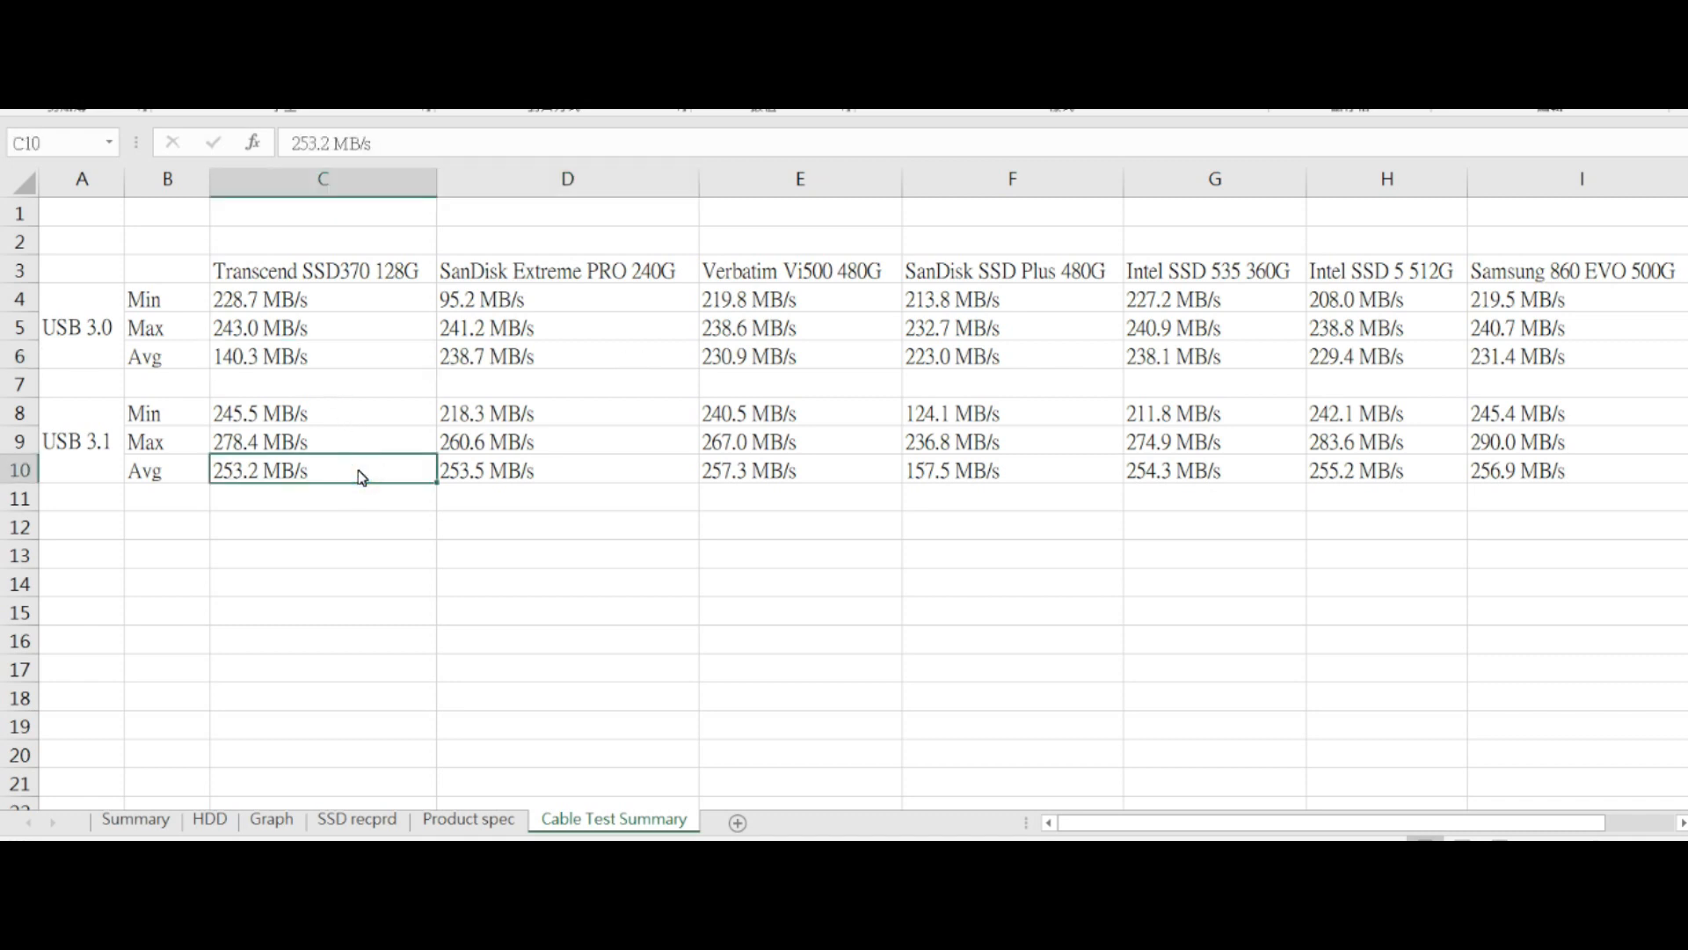
click(321, 355)
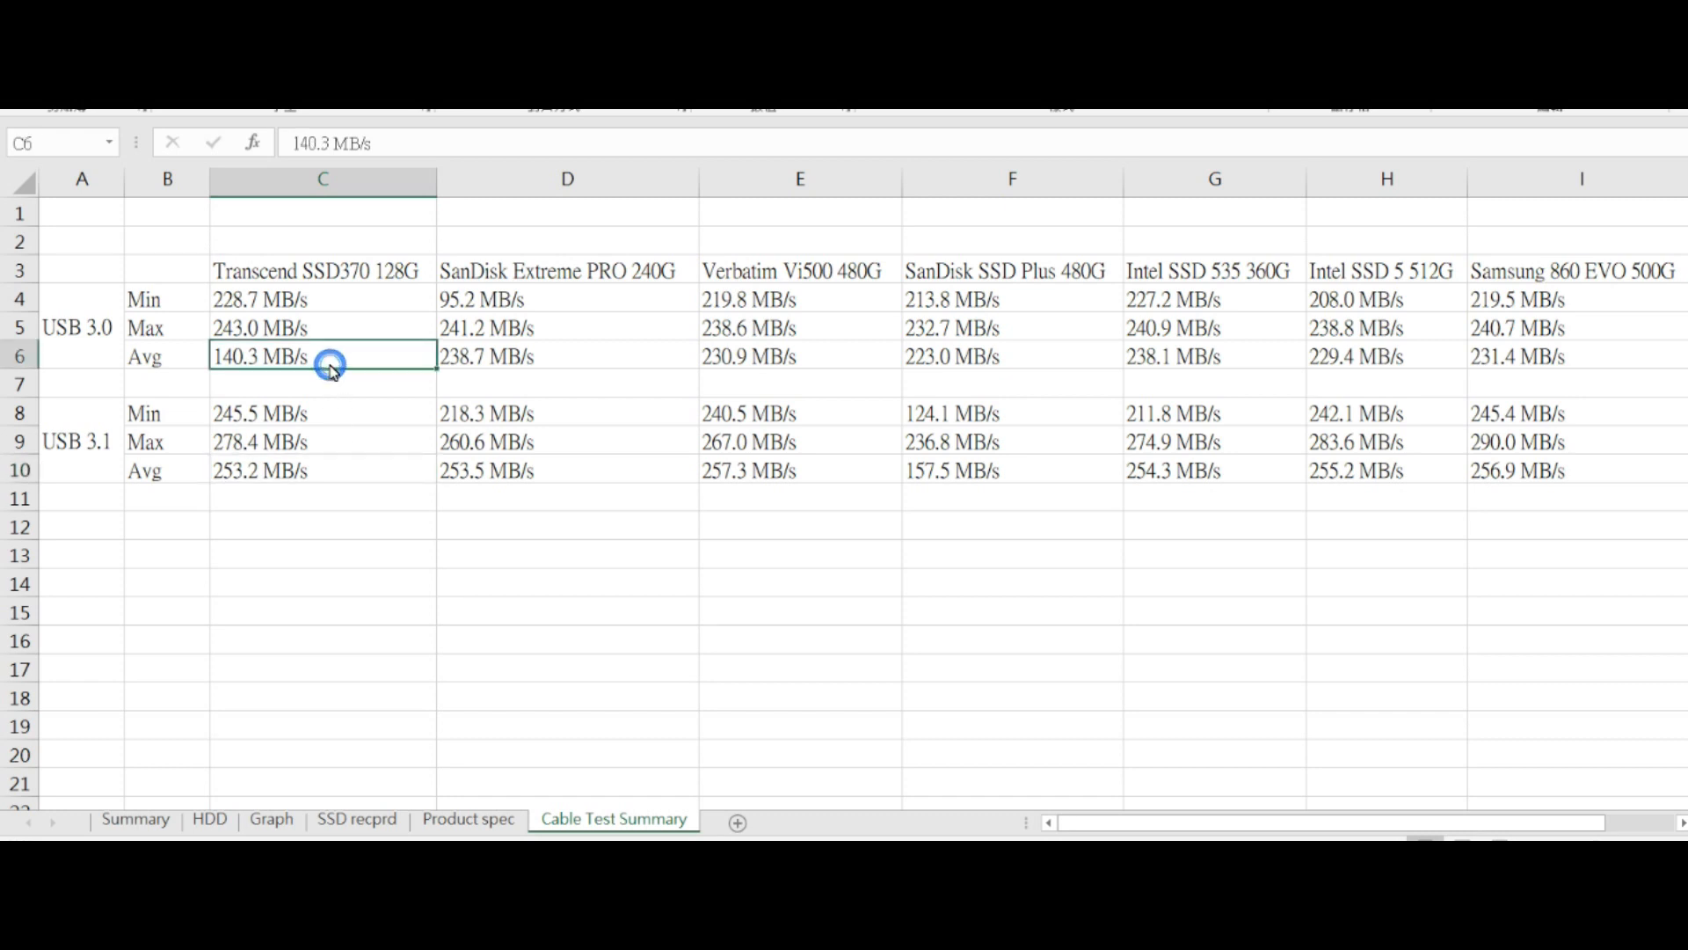
click(321, 470)
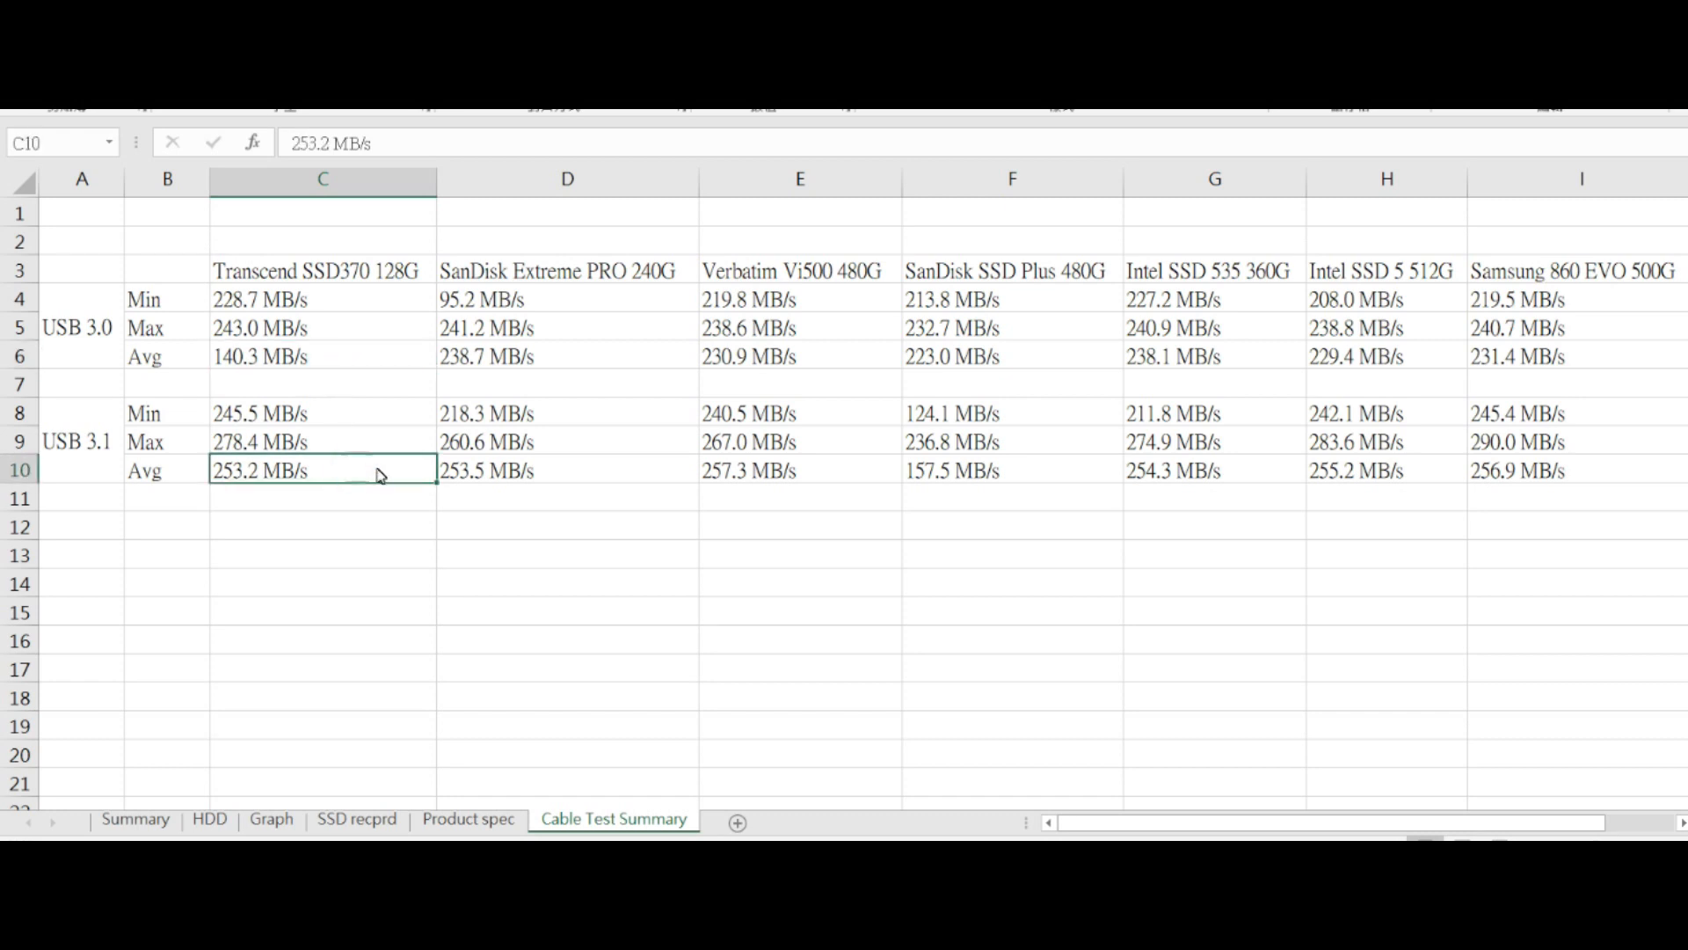
click(1009, 355)
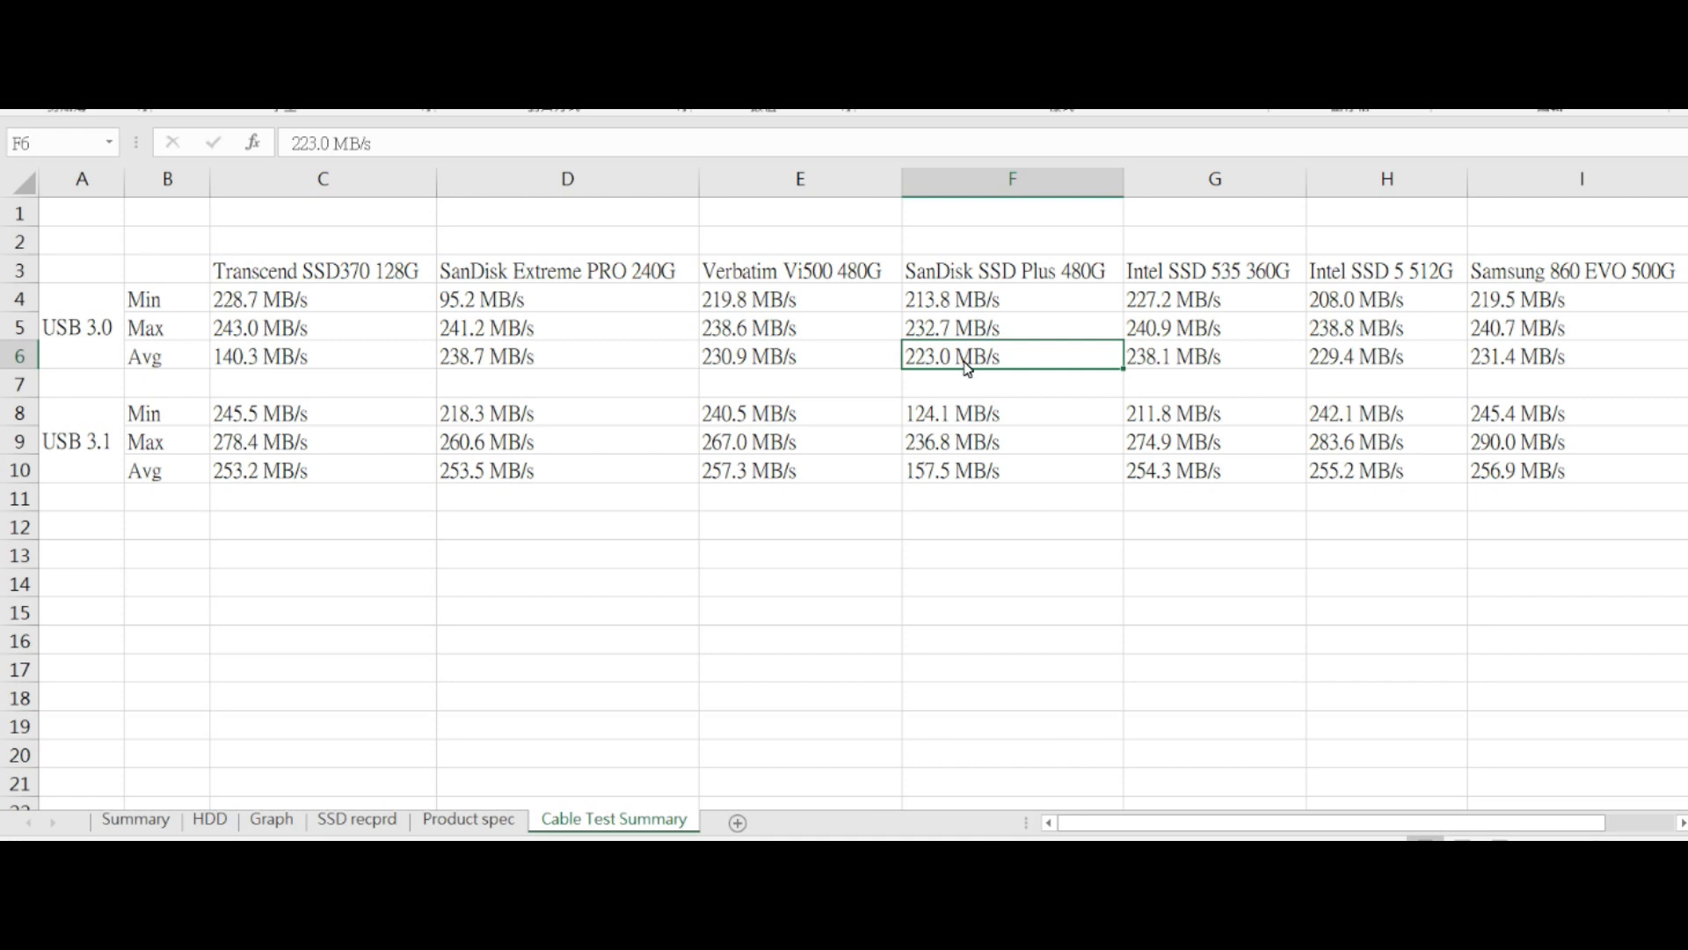
mouse_move(796, 378)
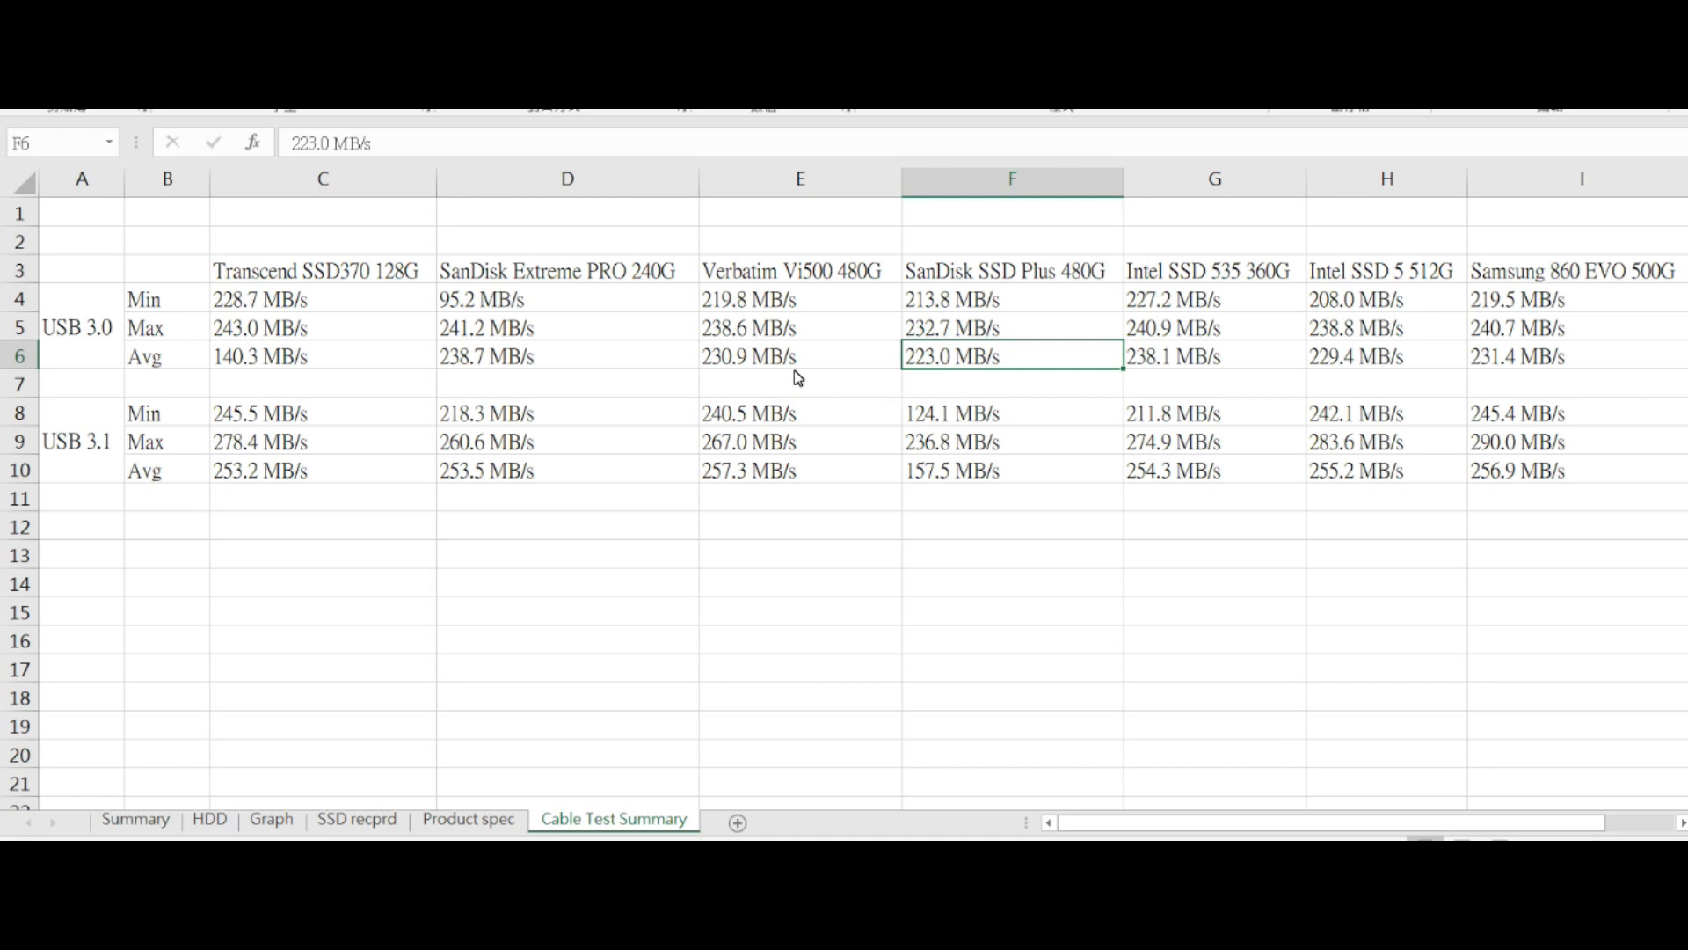
mouse_move(960, 517)
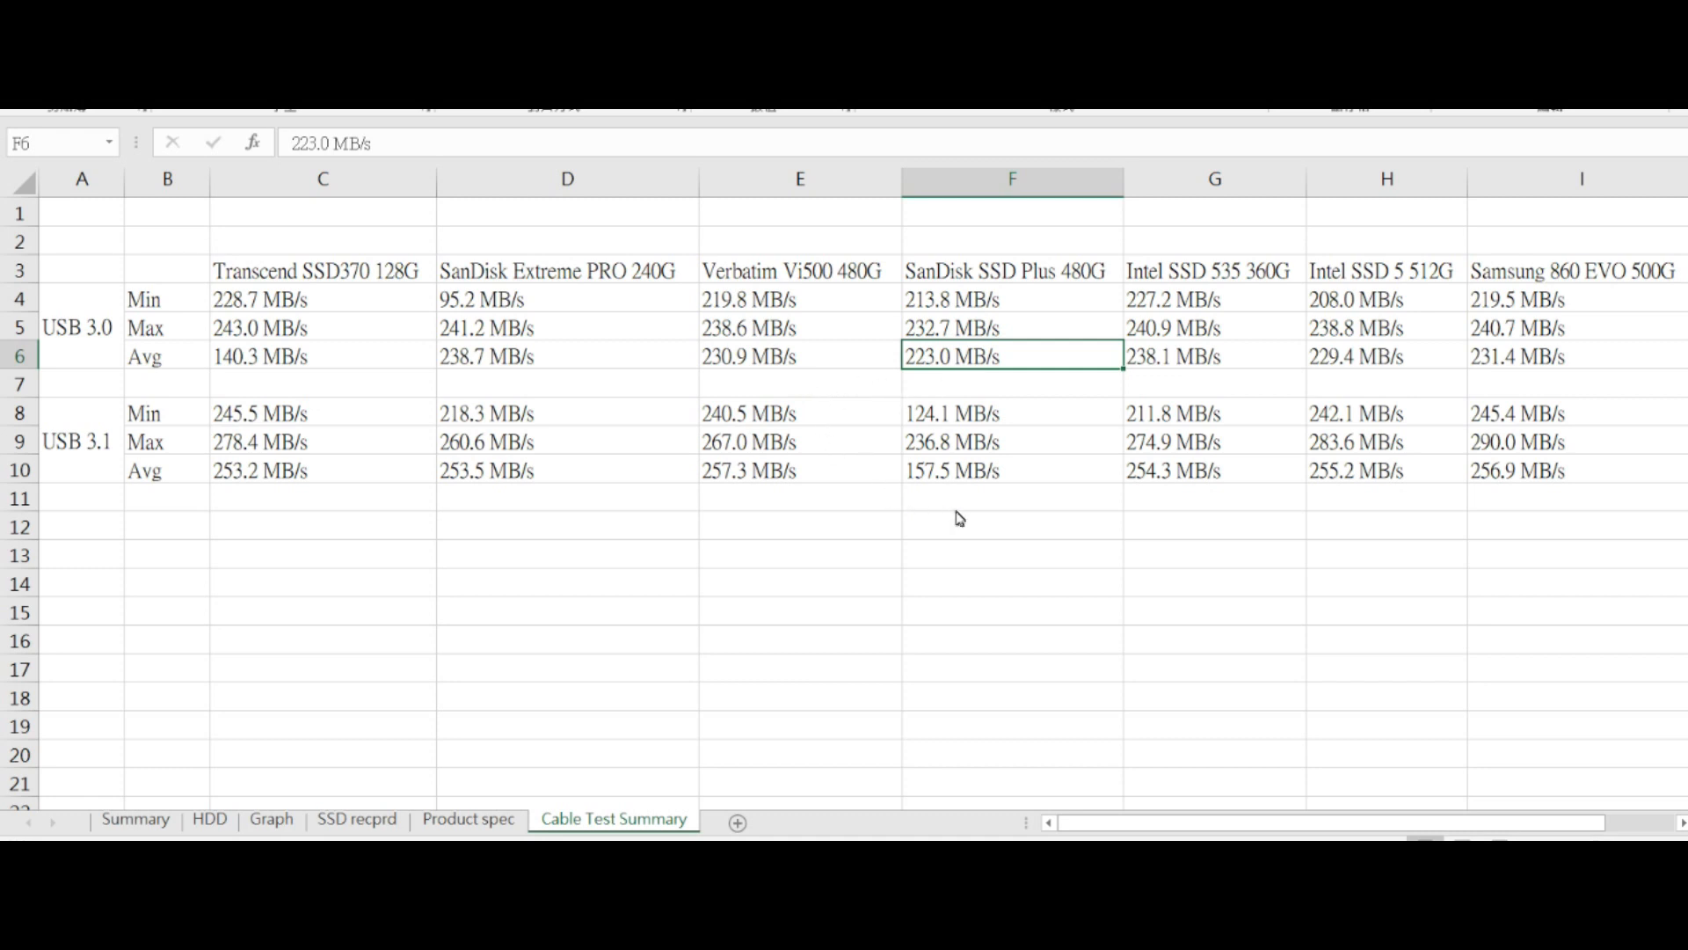
mouse_move(969, 437)
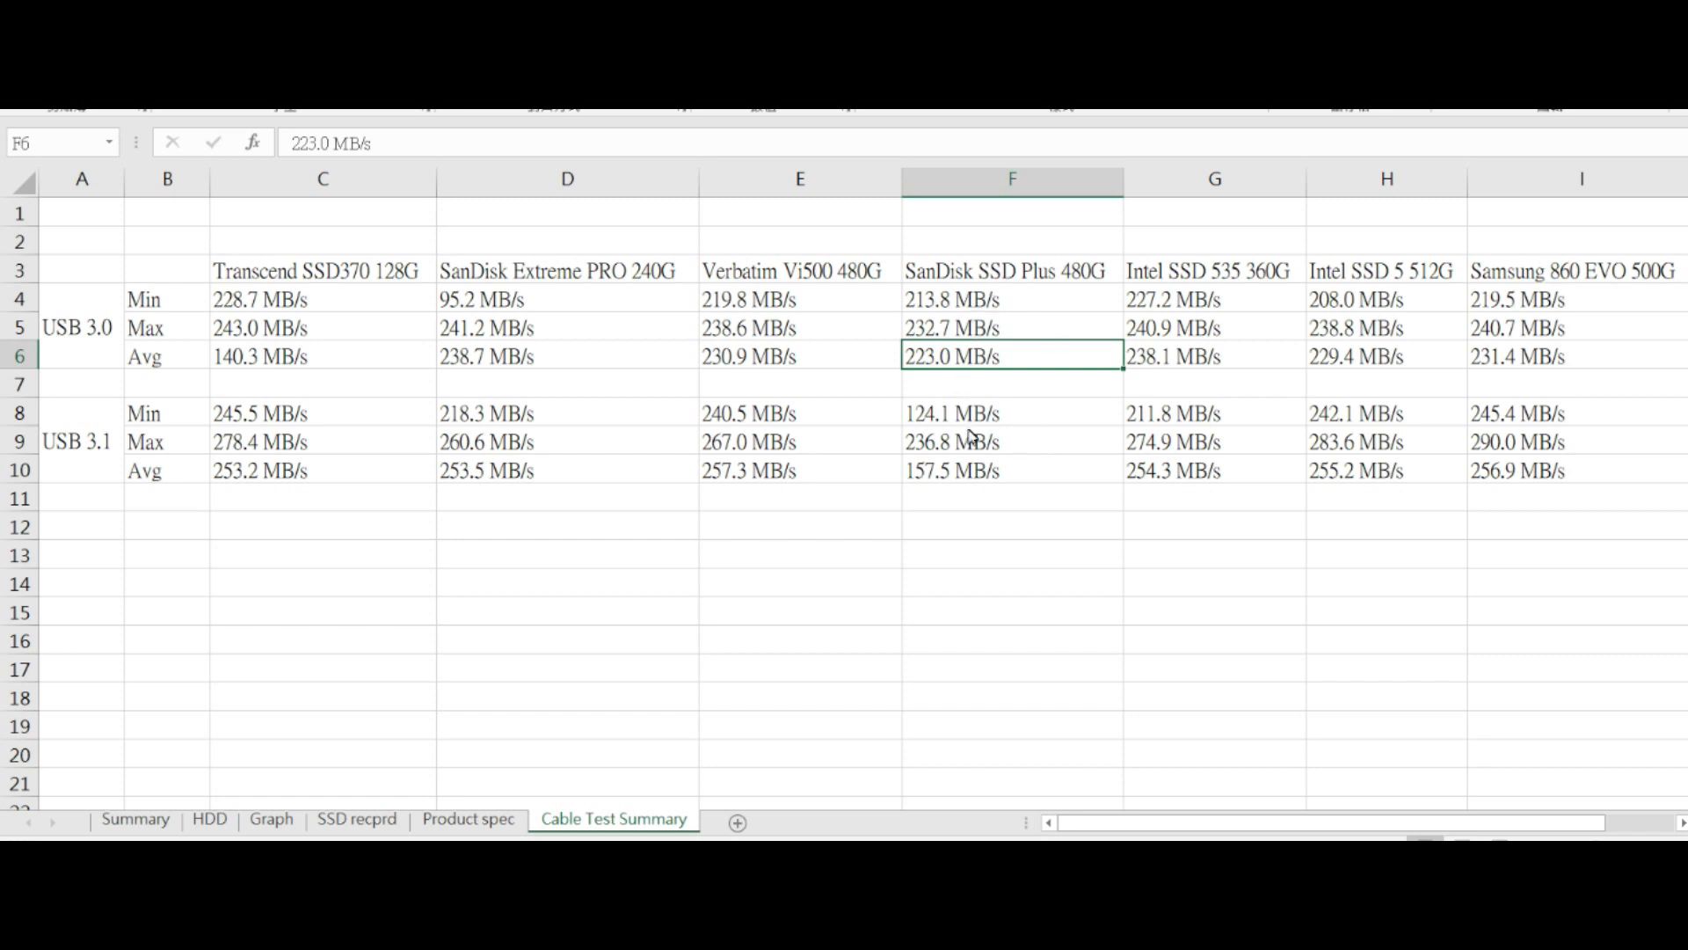
mouse_move(1017, 397)
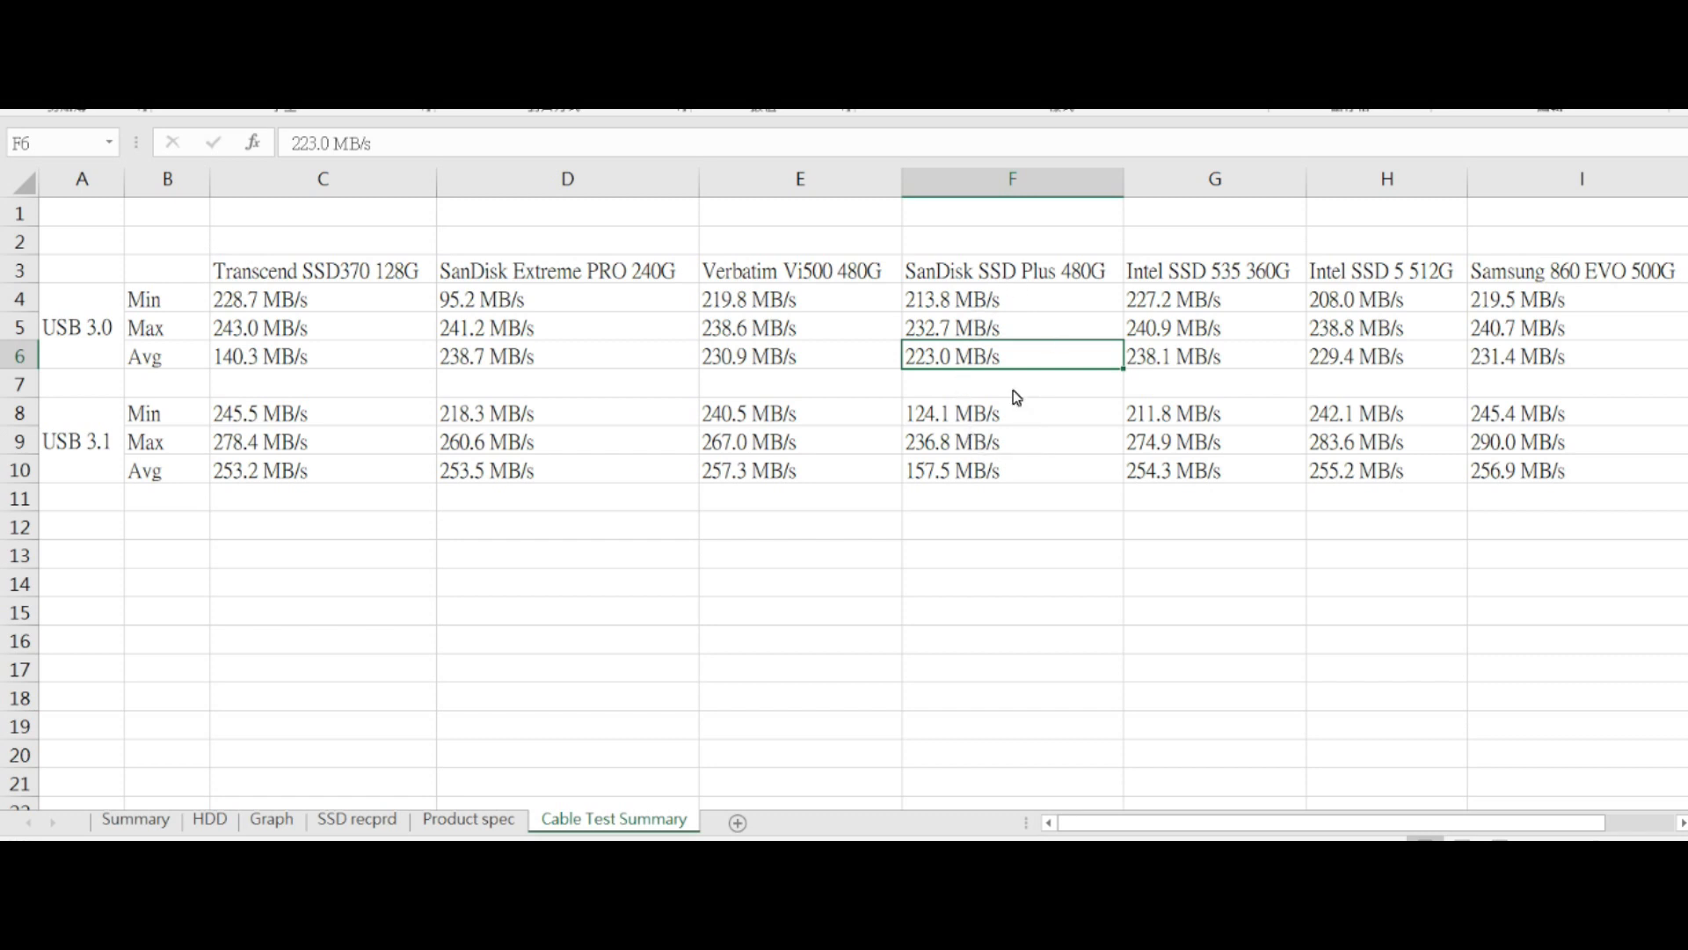
mouse_move(840, 399)
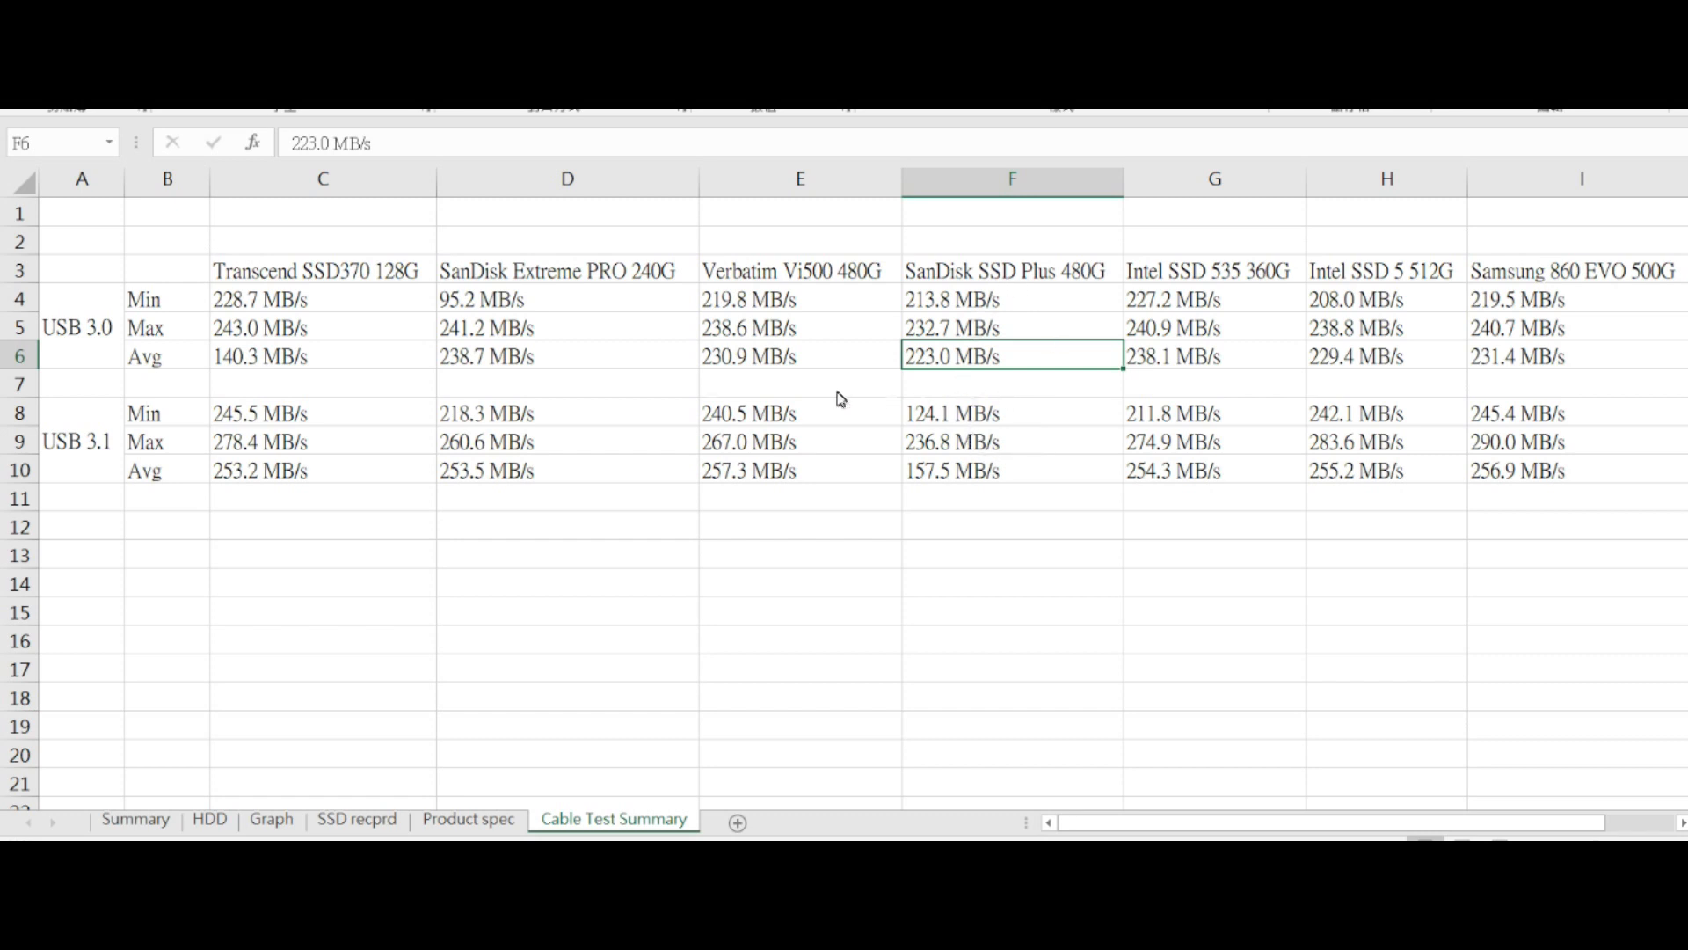
click(81, 440)
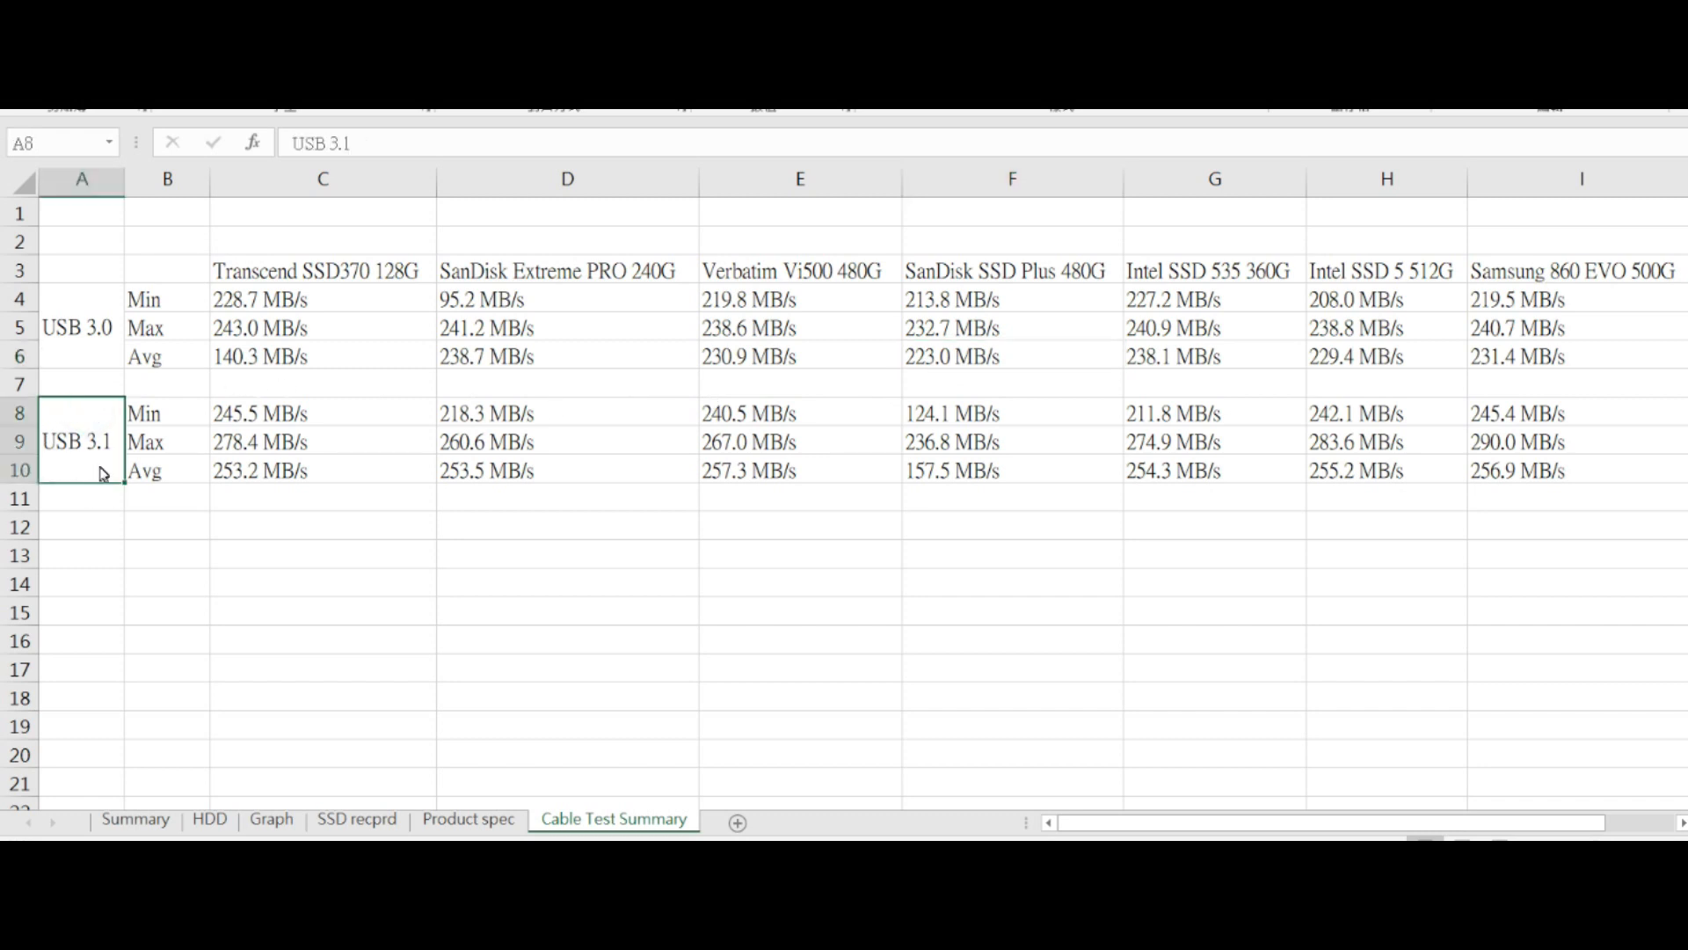
mouse_move(141, 457)
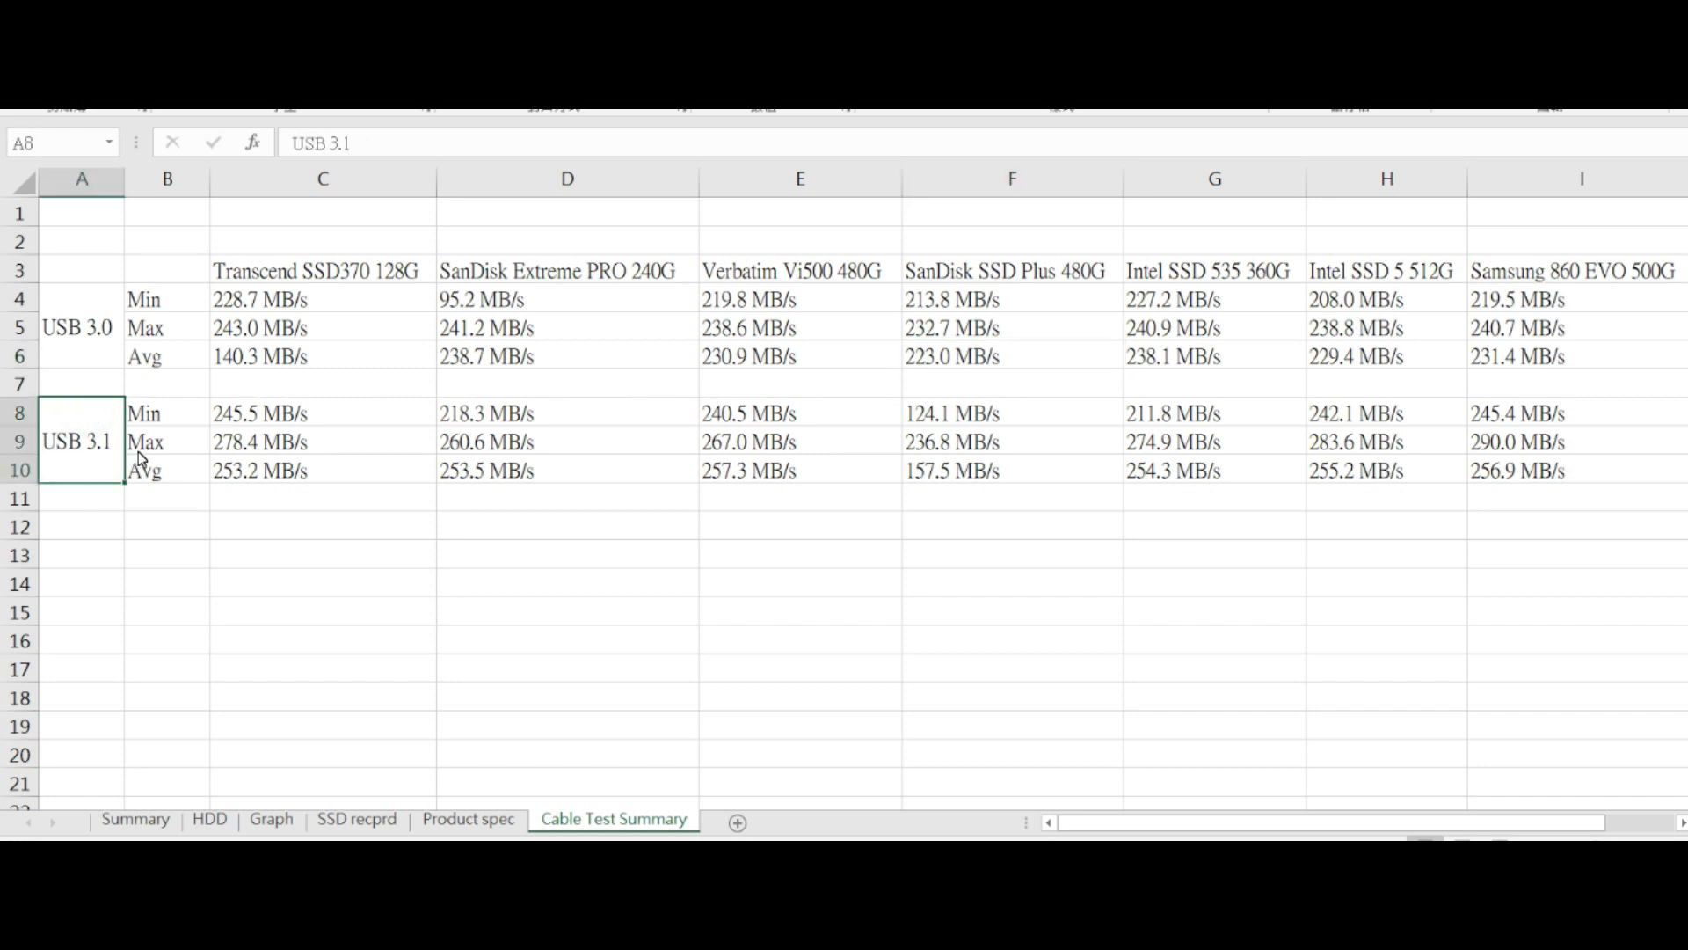